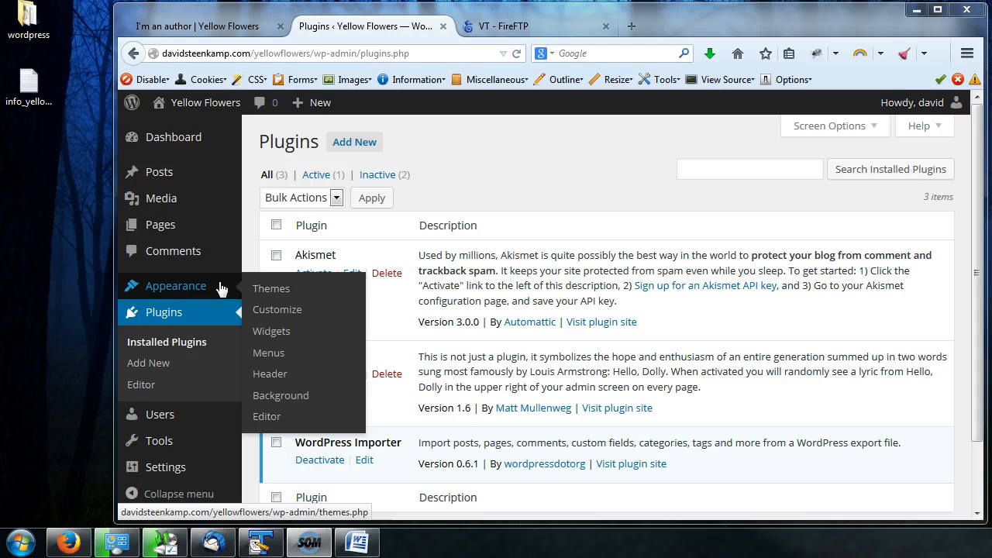
{"action": "mouse_move", "coordinate": [696, 238]}
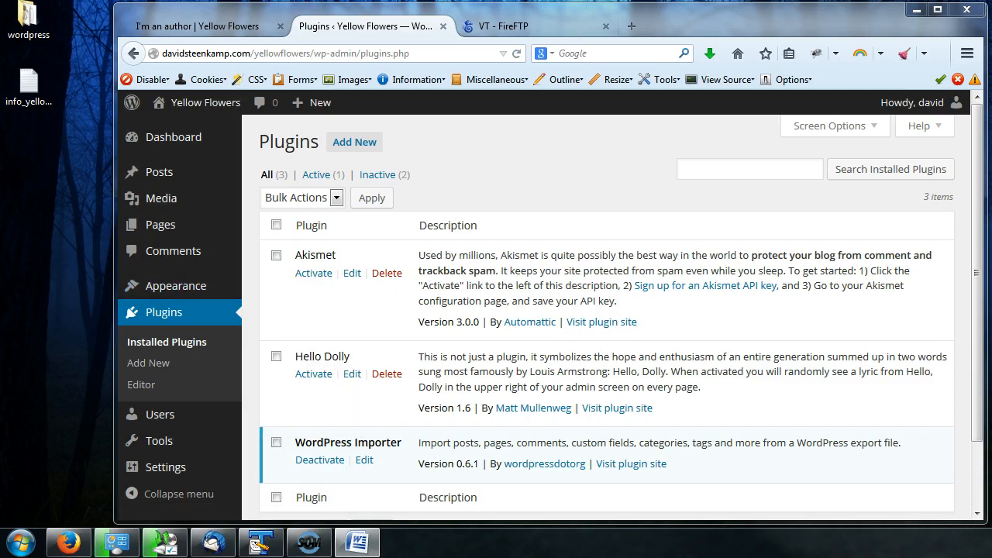
{"action": "mouse_move", "coordinate": [620, 411]}
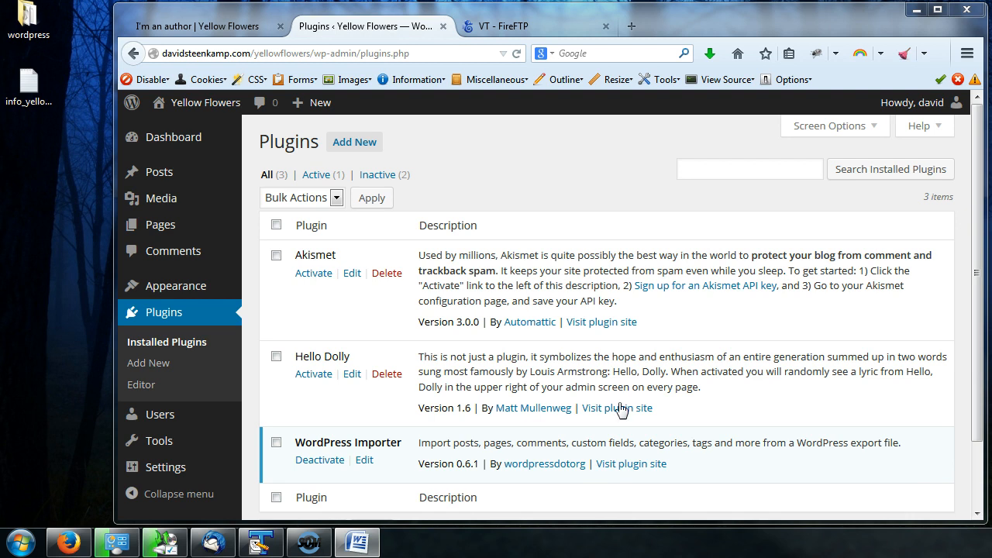
{"action": "mouse_move", "coordinate": [179, 322]}
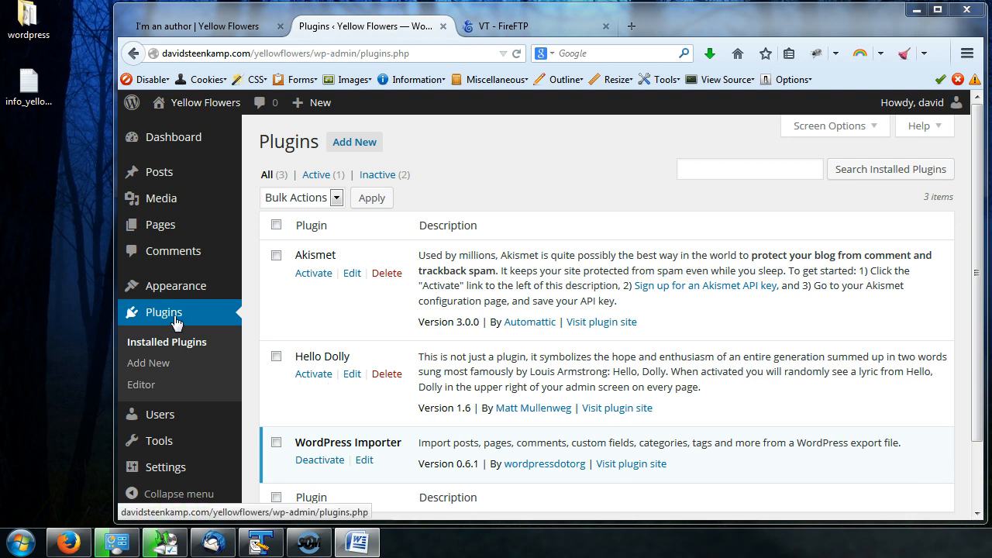
{"action": "mouse_move", "coordinate": [908, 177]}
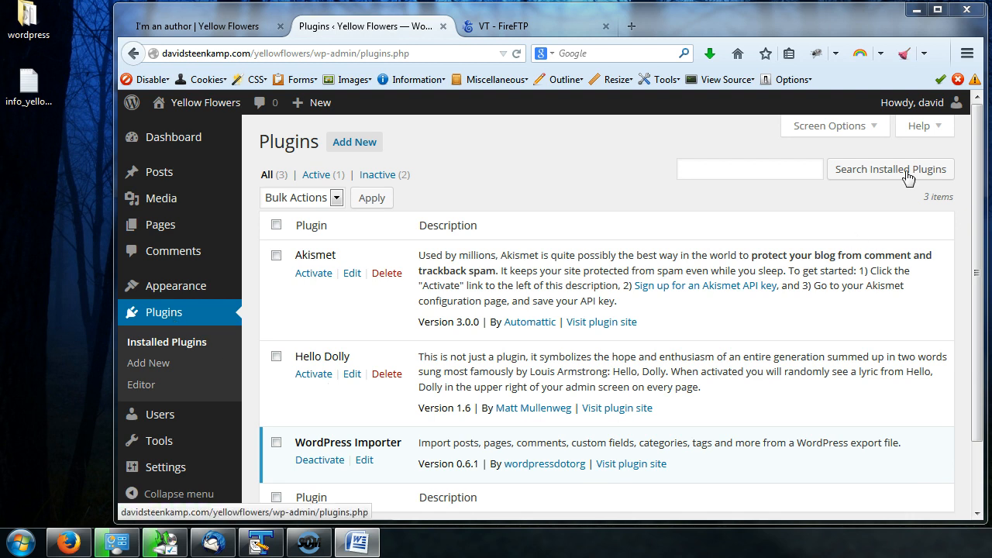
Step: Delete the Hello Dolly plugin and confirm removing its files
{"action": "scroll", "scroll_direction": "down", "scroll_amount": 3}
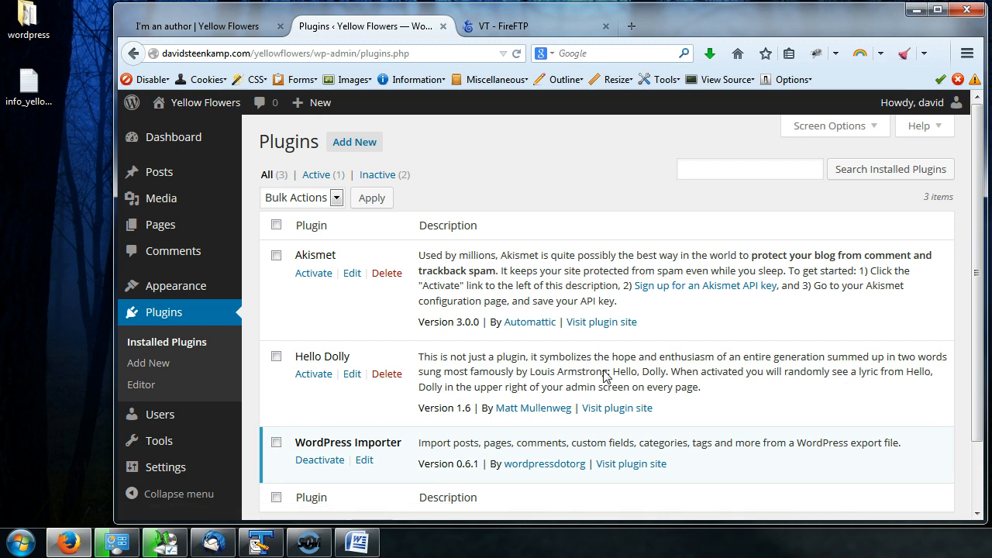
{"action": "mouse_move", "coordinate": [615, 407]}
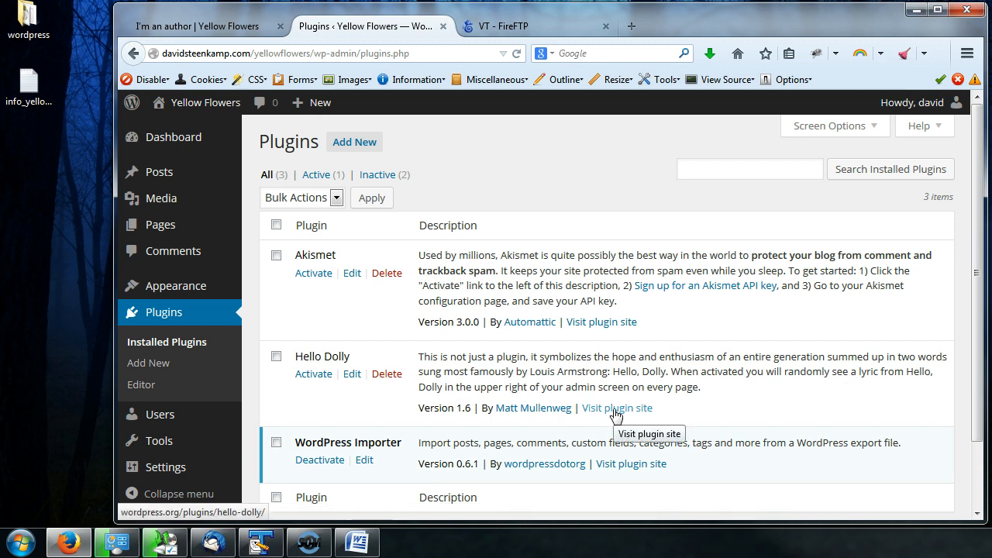
{"action": "mouse_move", "coordinate": [580, 393]}
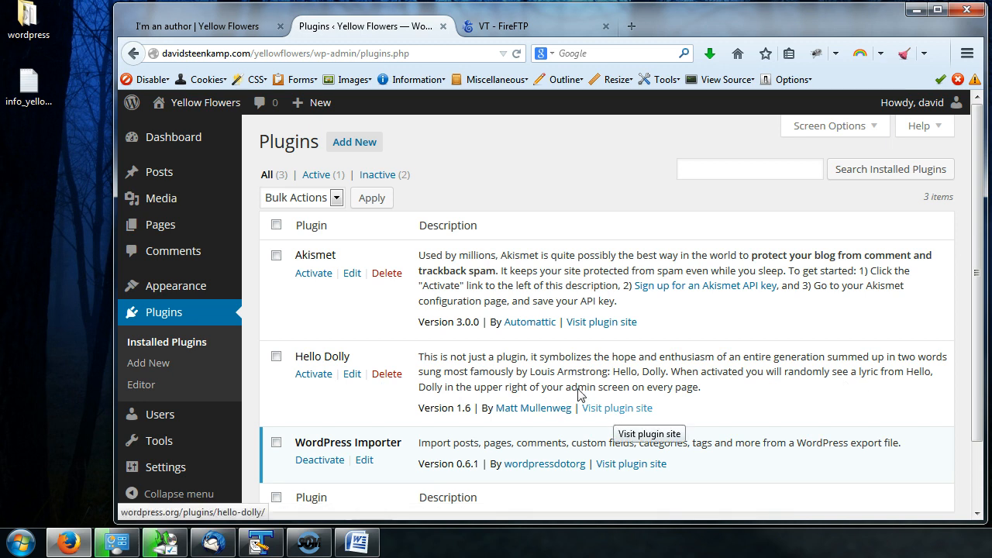
{"action": "left_click", "coordinate": [386, 374]}
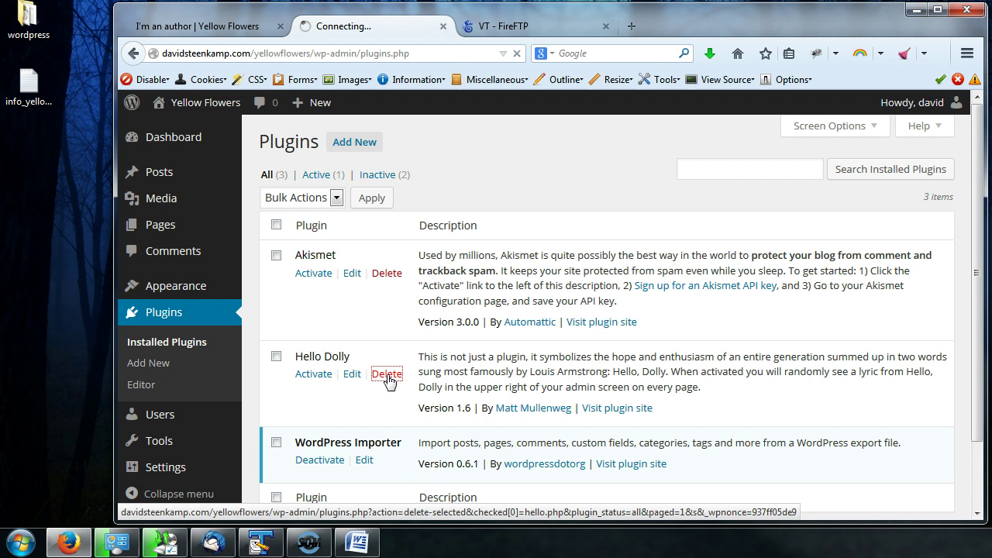
{"action": "left_click", "coordinate": [387, 374]}
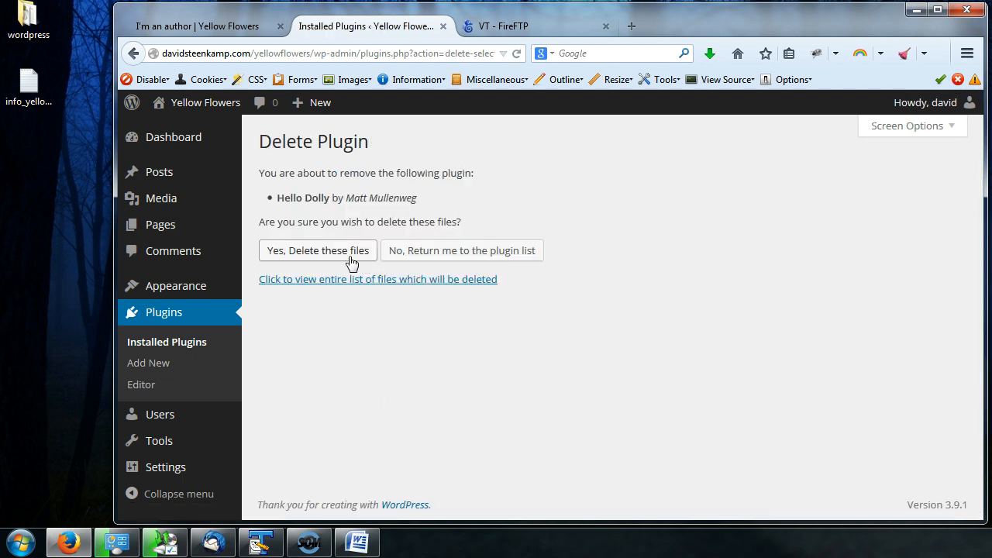
{"action": "left_click", "coordinate": [317, 250]}
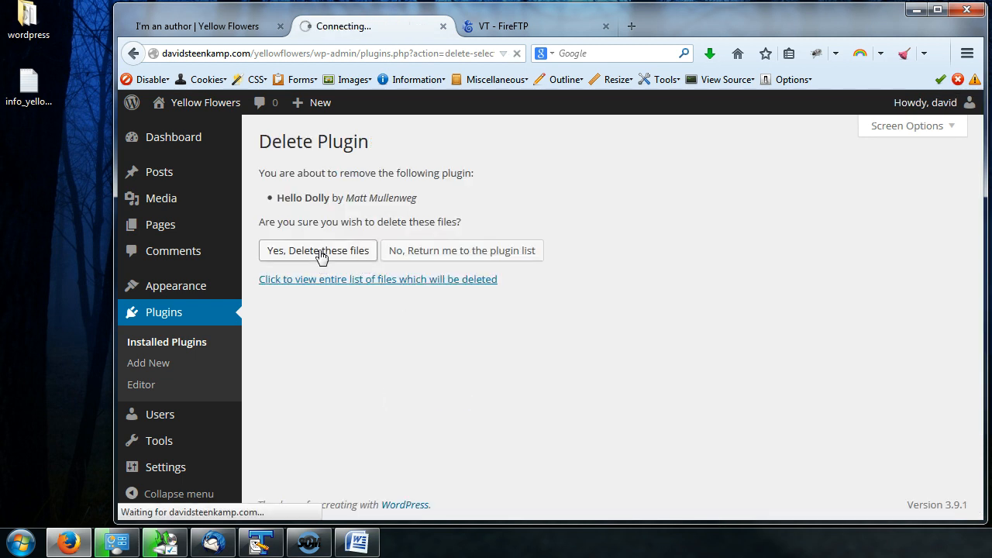
{"action": "left_click", "coordinate": [318, 250]}
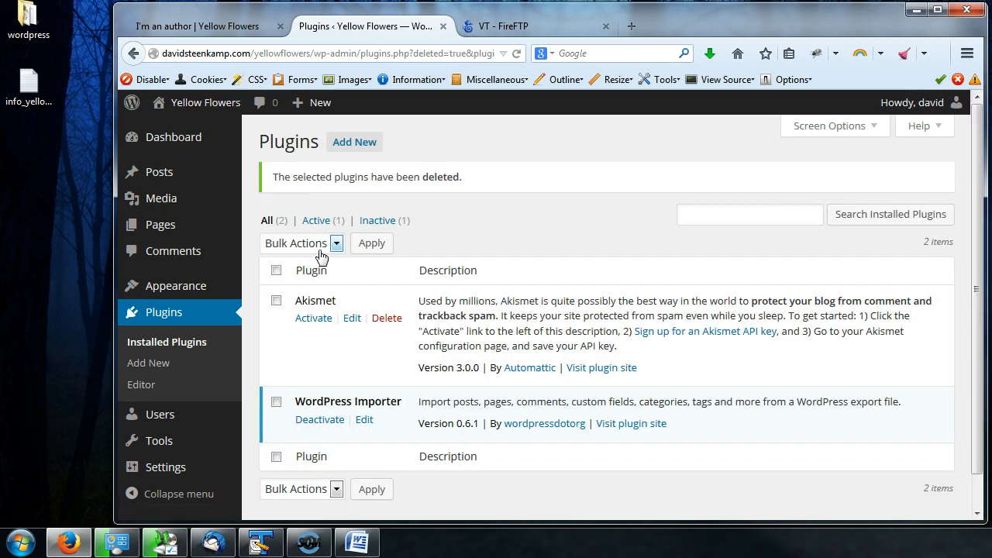
{"action": "mouse_move", "coordinate": [399, 409]}
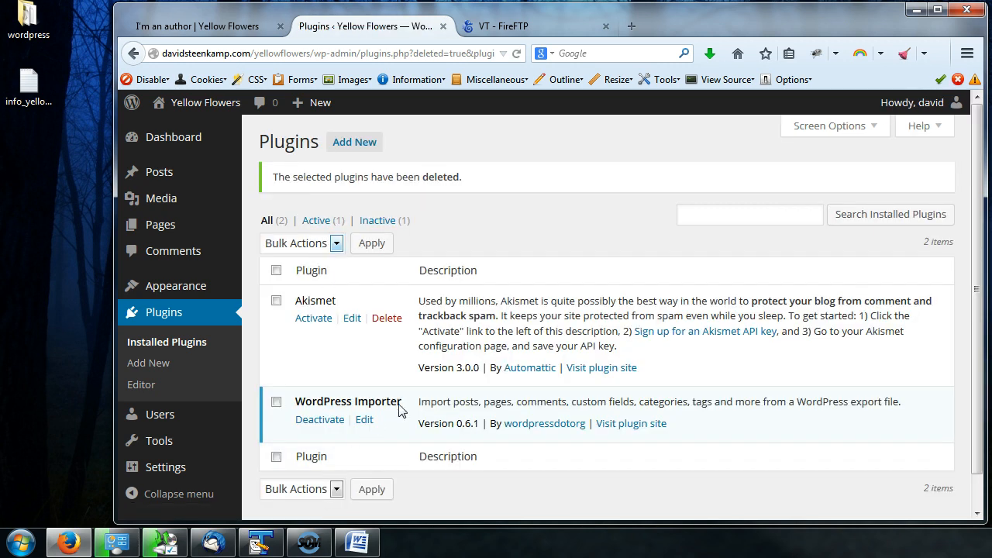
{"action": "mouse_move", "coordinate": [227, 409]}
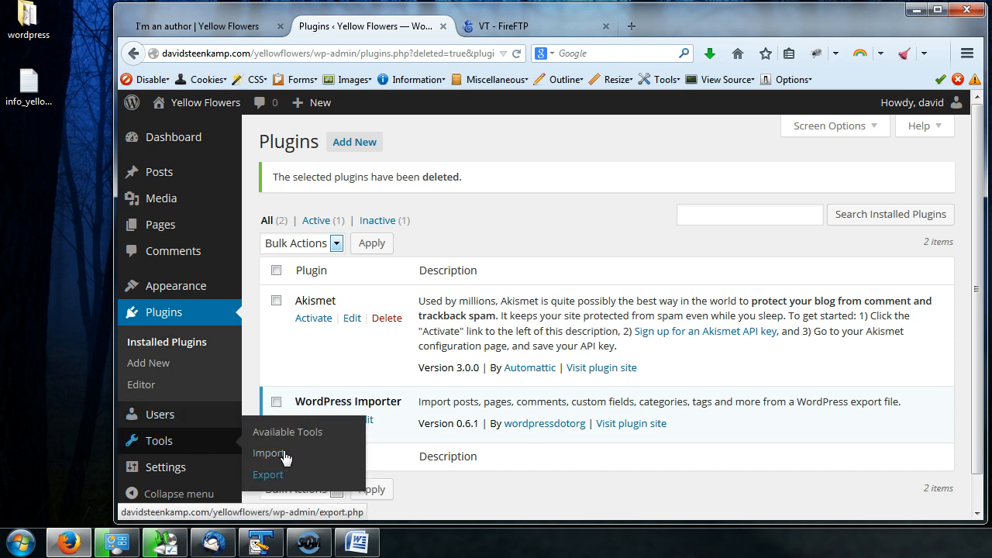
{"action": "mouse_move", "coordinate": [304, 433]}
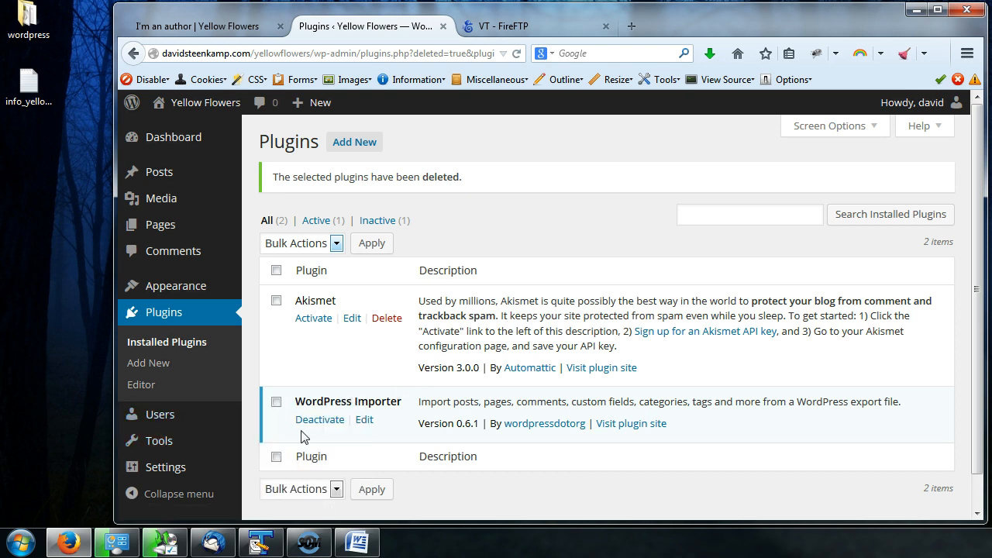
{"action": "double_click", "coordinate": [347, 400]}
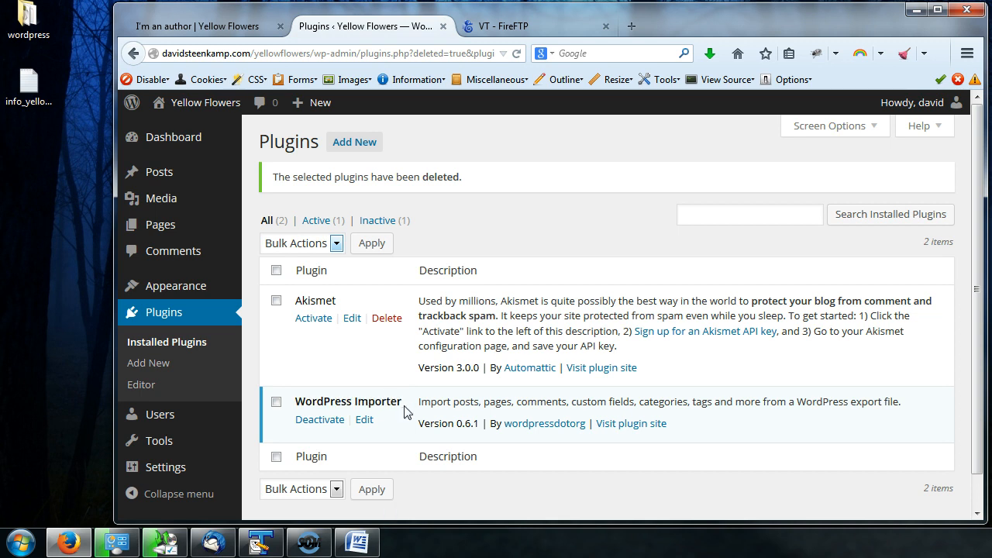
{"action": "mouse_move", "coordinate": [409, 375]}
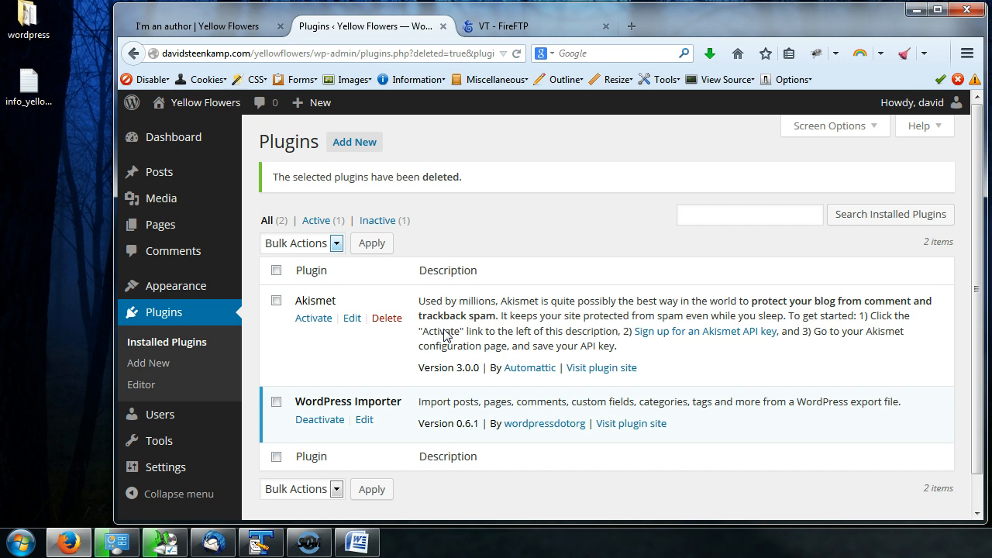
{"action": "mouse_move", "coordinate": [327, 312]}
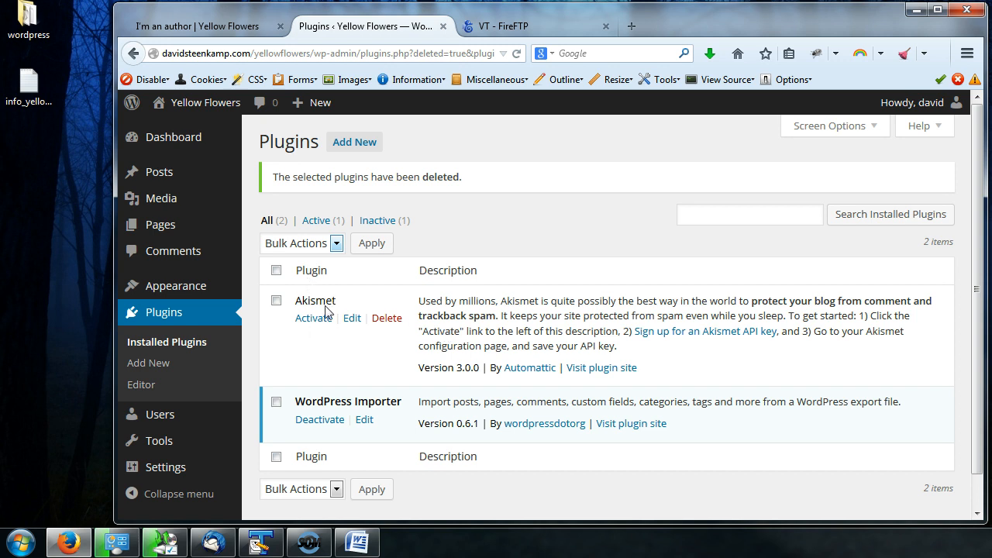
{"action": "mouse_move", "coordinate": [414, 312]}
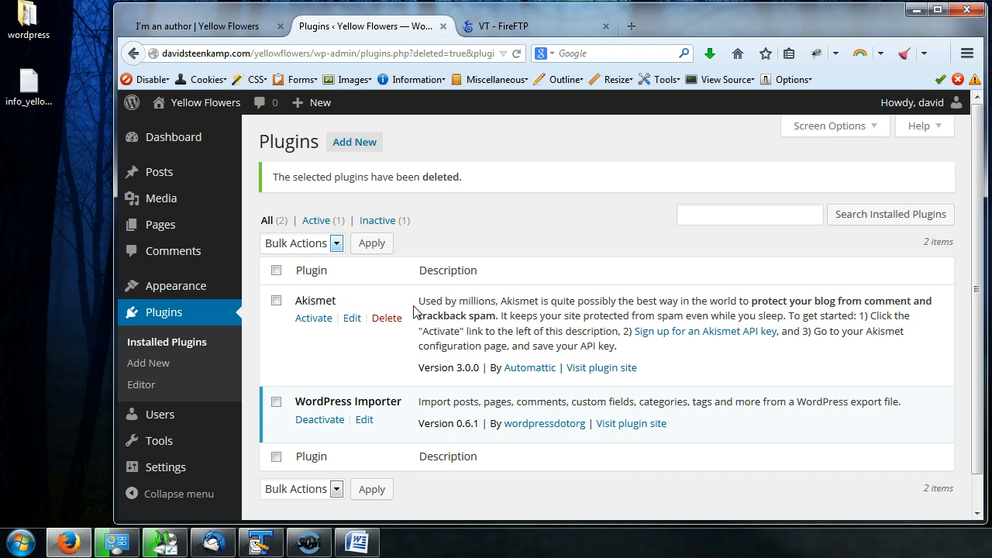
{"action": "mouse_move", "coordinate": [443, 317]}
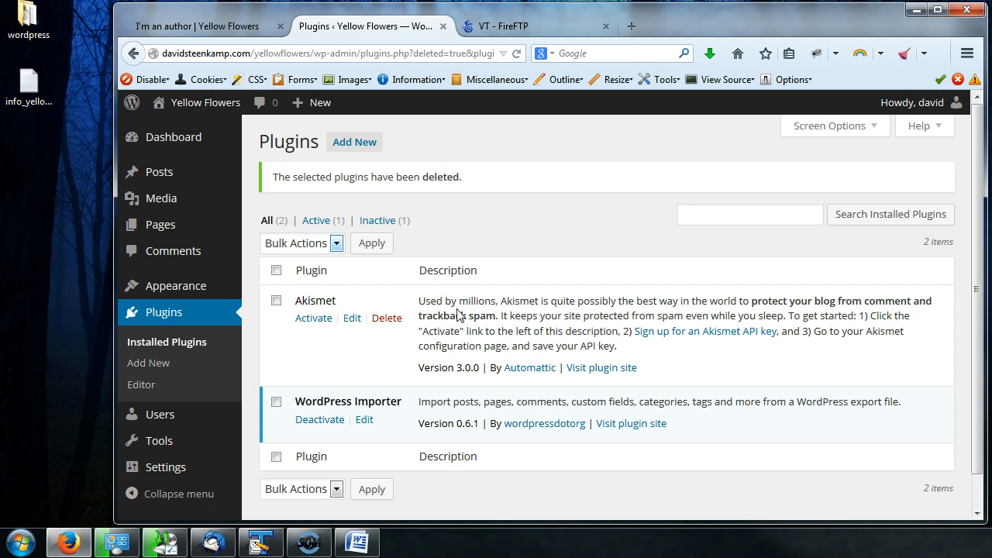
{"action": "mouse_move", "coordinate": [746, 336]}
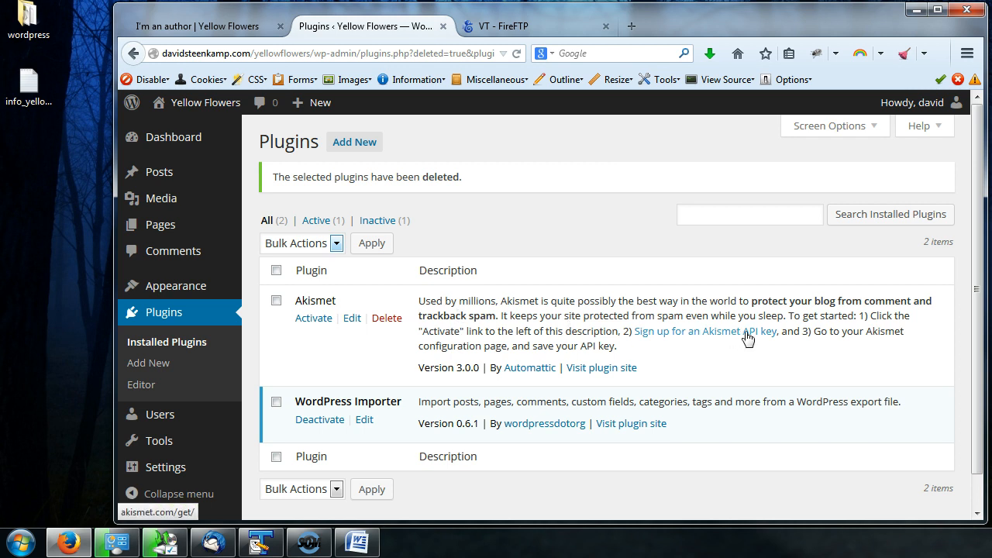
{"action": "mouse_move", "coordinate": [766, 338]}
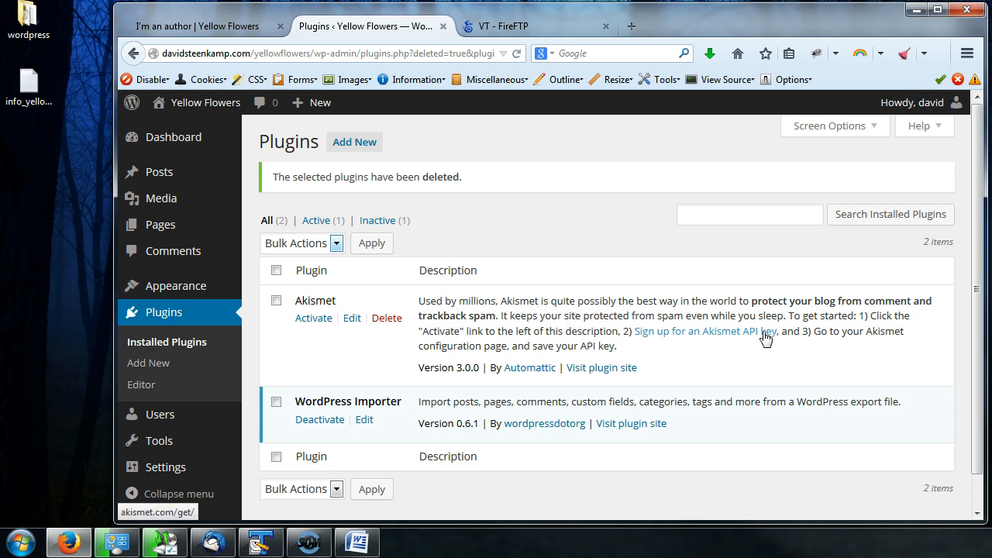
{"action": "mouse_move", "coordinate": [612, 357]}
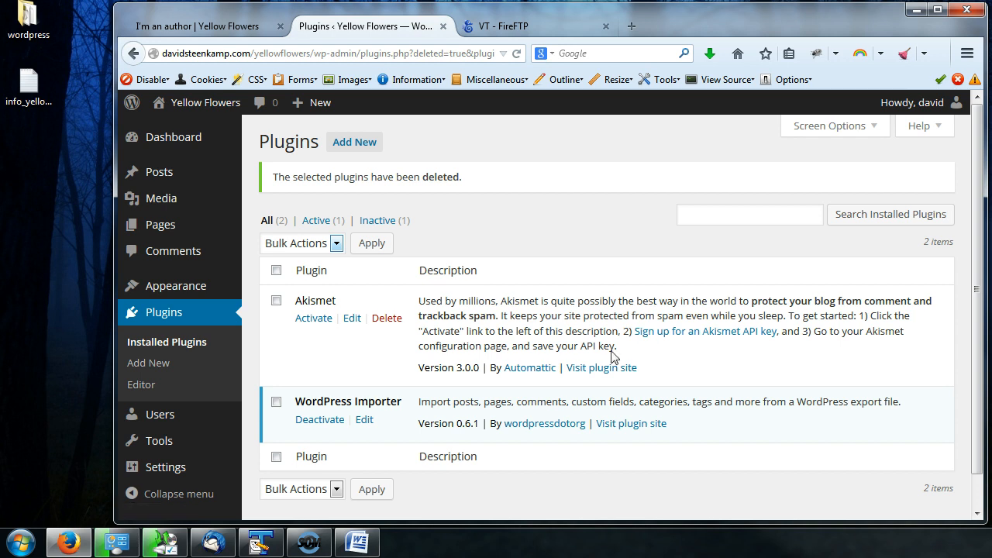
{"action": "mouse_move", "coordinate": [344, 348]}
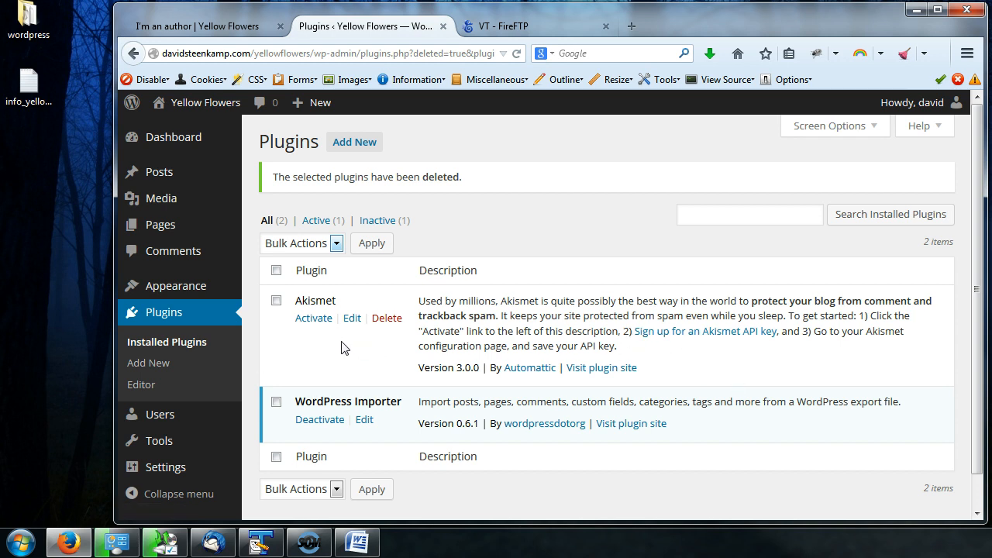
{"action": "mouse_move", "coordinate": [313, 318]}
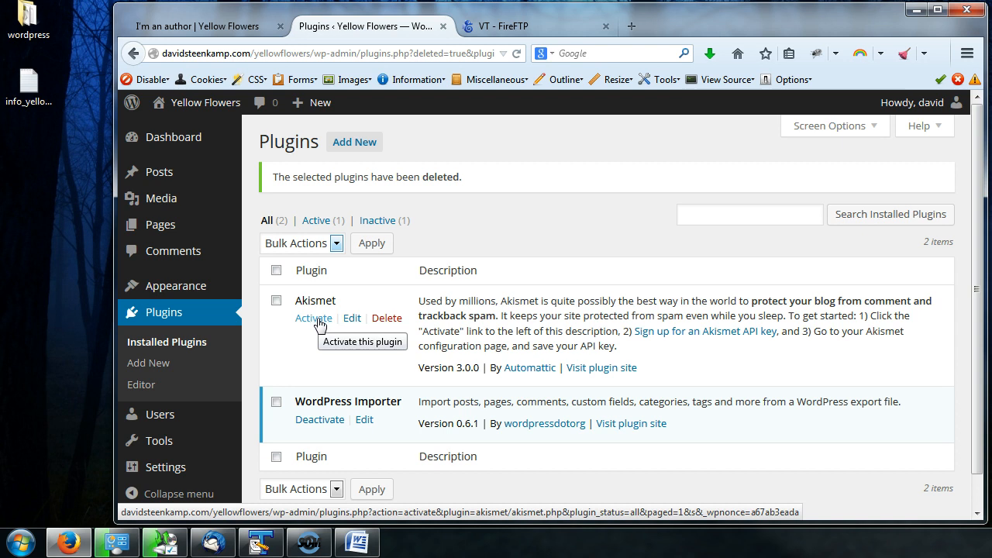
Step: Activate the Akismet plugin and open its account activation page
{"action": "left_click", "coordinate": [313, 318]}
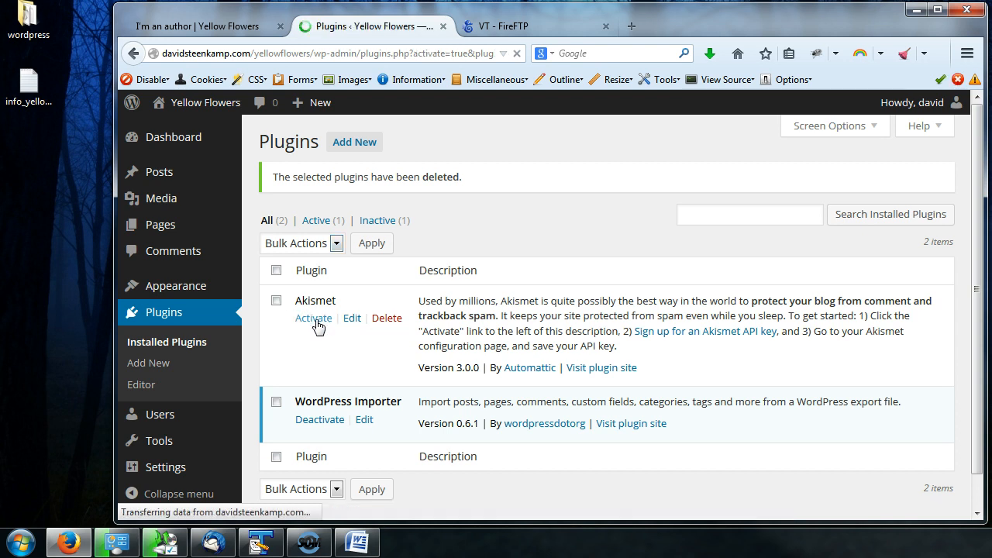
{"action": "left_click", "coordinate": [313, 318]}
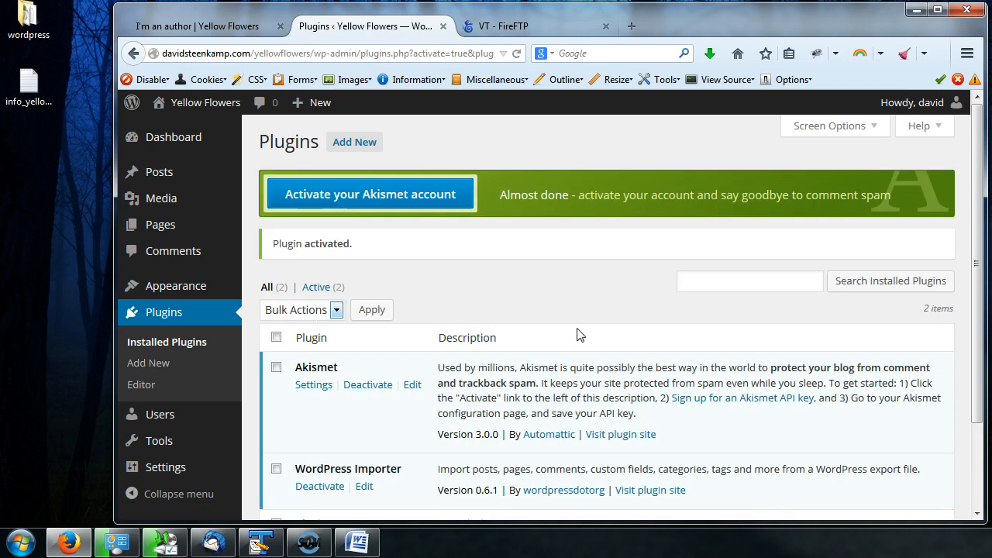
{"action": "mouse_move", "coordinate": [524, 358]}
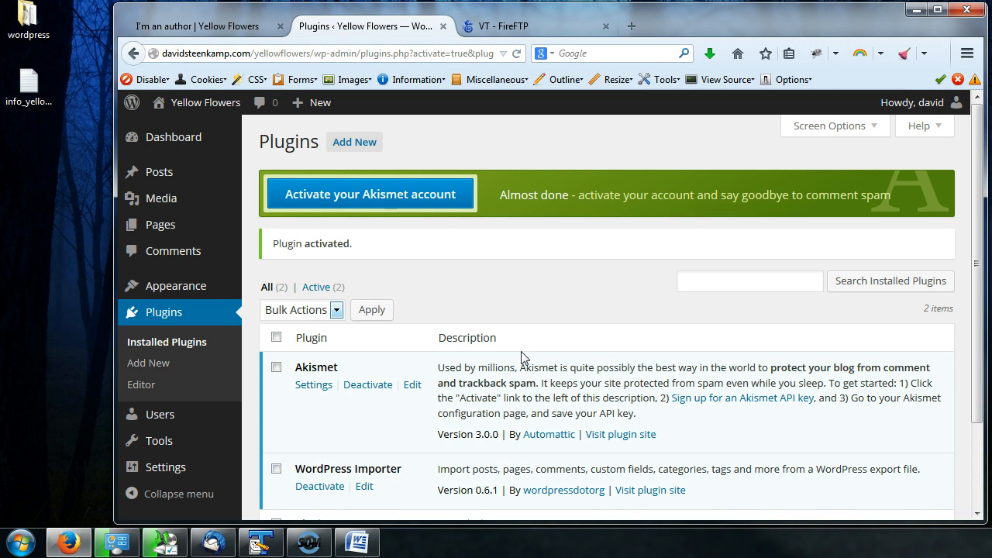
{"action": "mouse_move", "coordinate": [377, 200]}
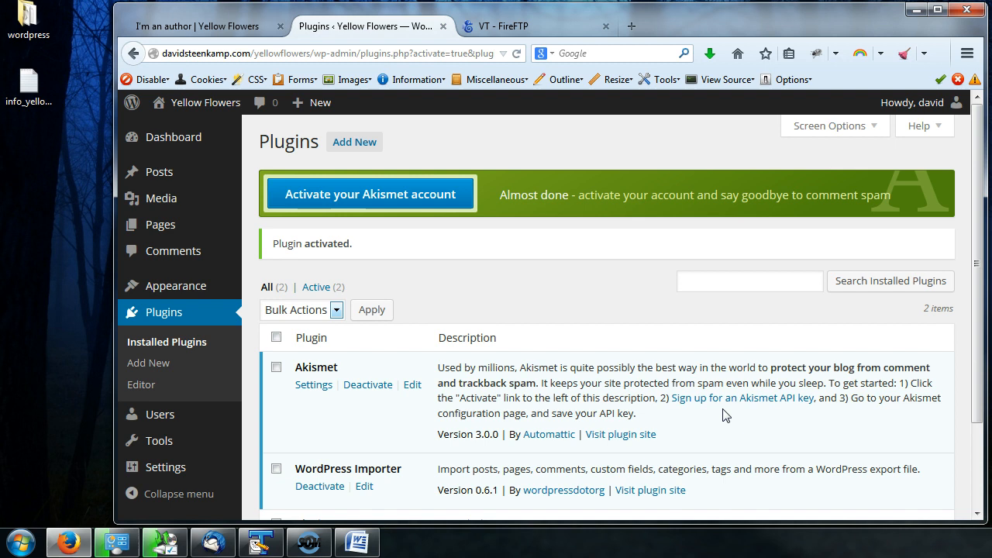
{"action": "mouse_move", "coordinate": [774, 403]}
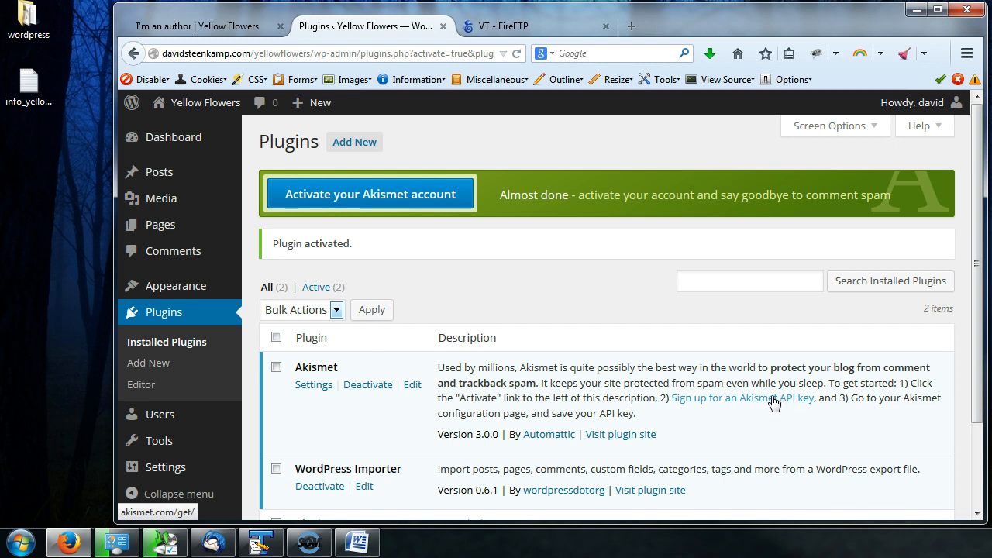
{"action": "mouse_move", "coordinate": [377, 203]}
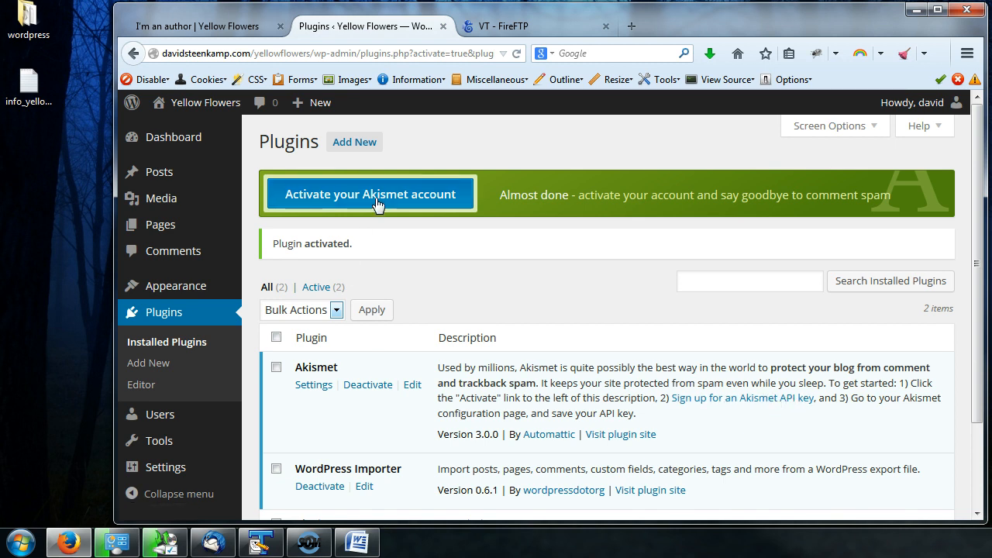
{"action": "left_click", "coordinate": [370, 193]}
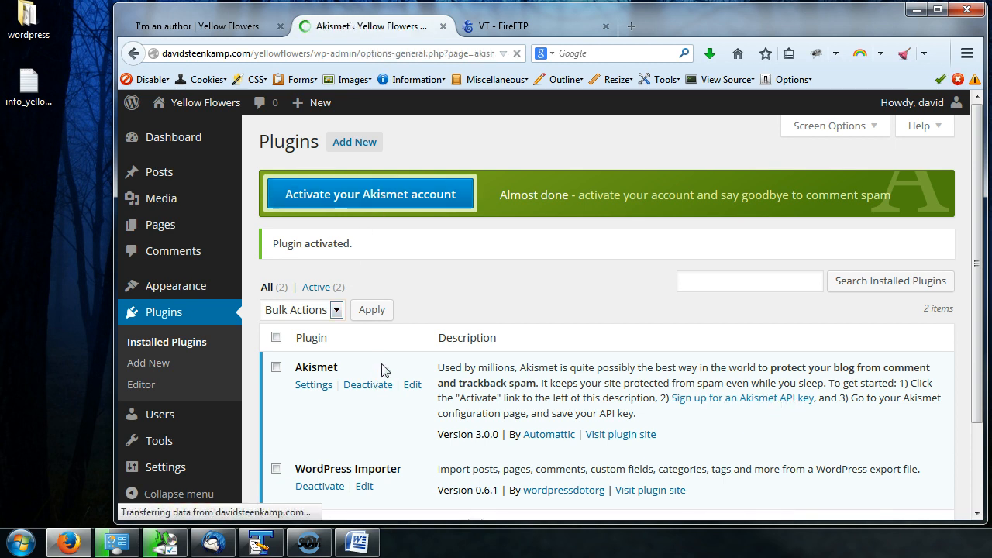
Step: From the Akismet setup page, request a new API key on akismet.com
{"action": "left_click", "coordinate": [369, 194]}
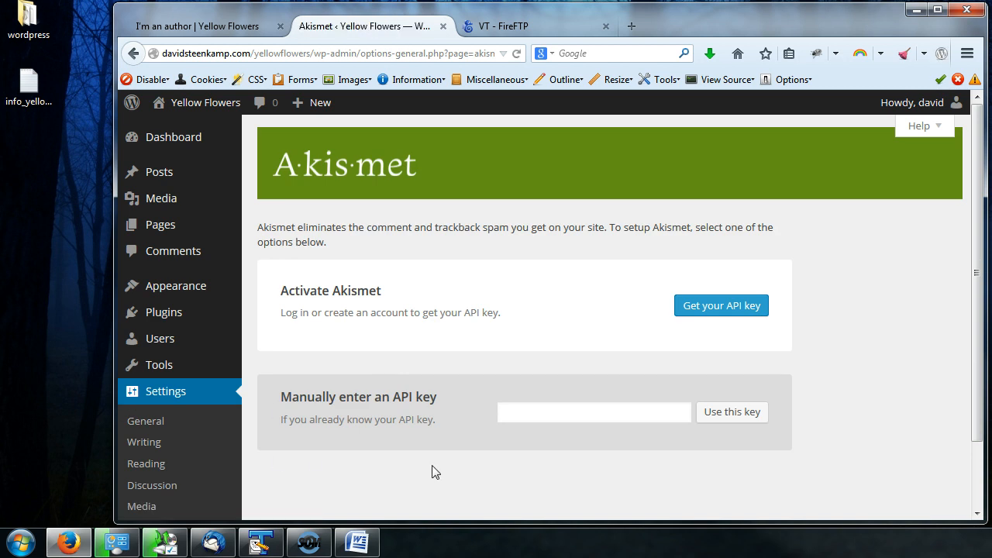
{"action": "left_click", "coordinate": [593, 412]}
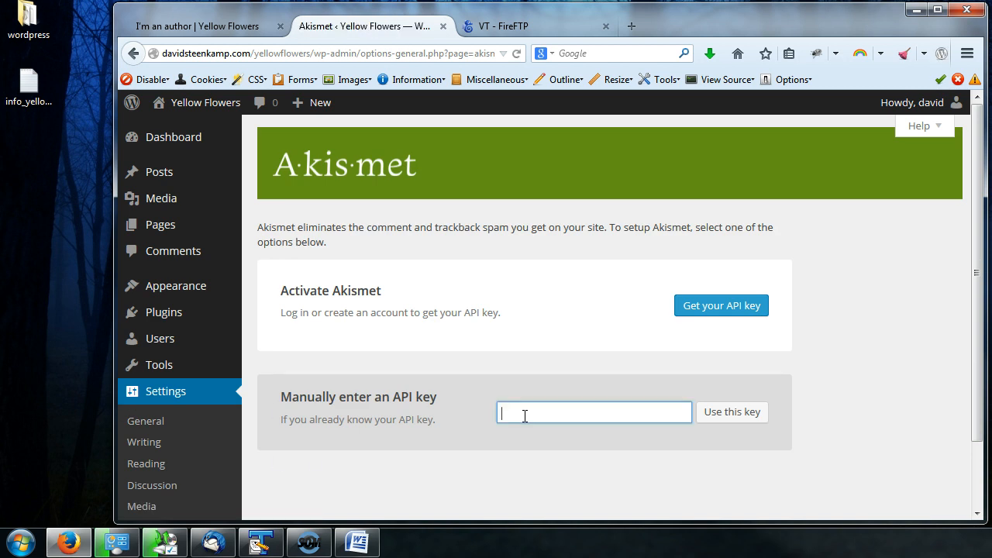
{"action": "type", "text": "5"}
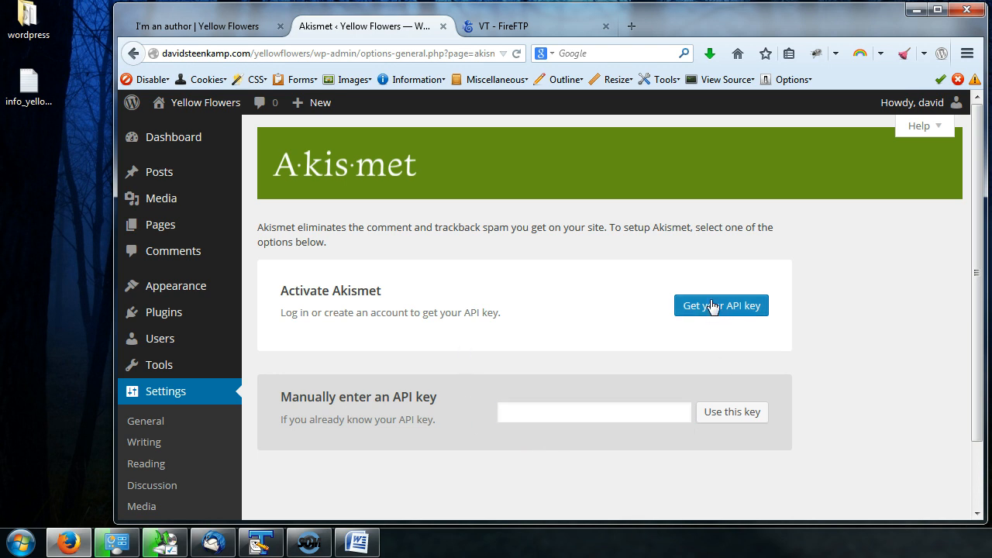
{"action": "mouse_move", "coordinate": [710, 319]}
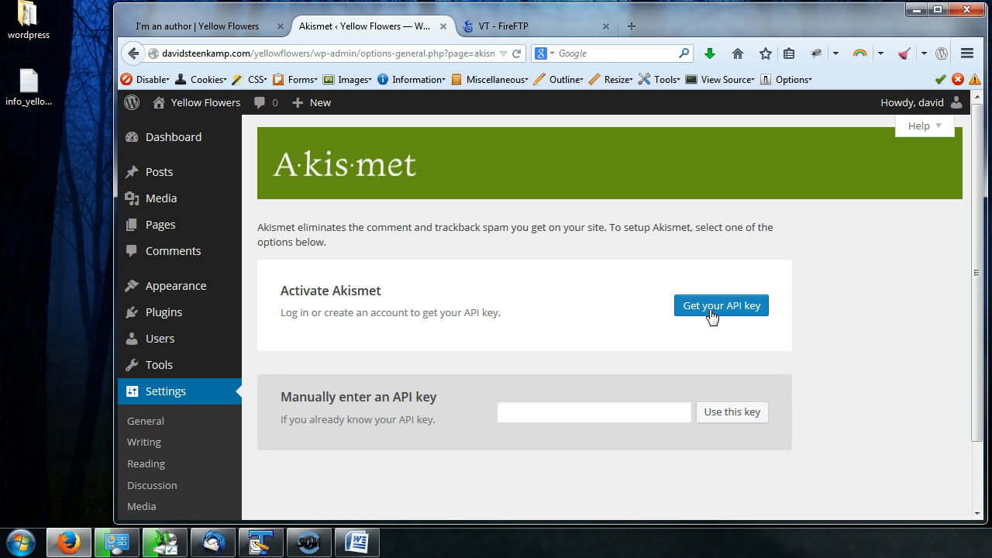
{"action": "left_click", "coordinate": [720, 306]}
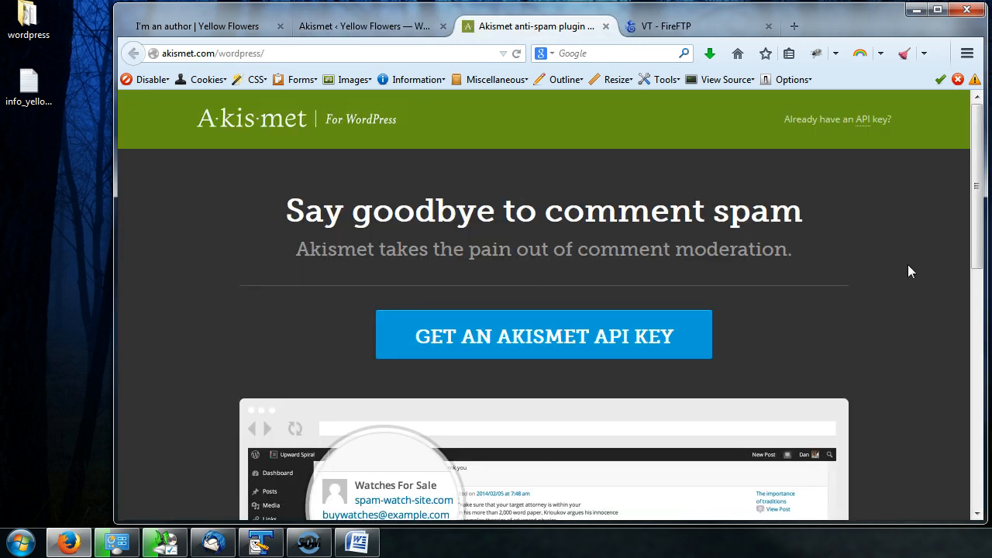
Step: Choose 'Get an Akismet API key' and pick signing in with an existing WordPress.com account
{"action": "scroll", "scroll_direction": "down", "scroll_amount": 3}
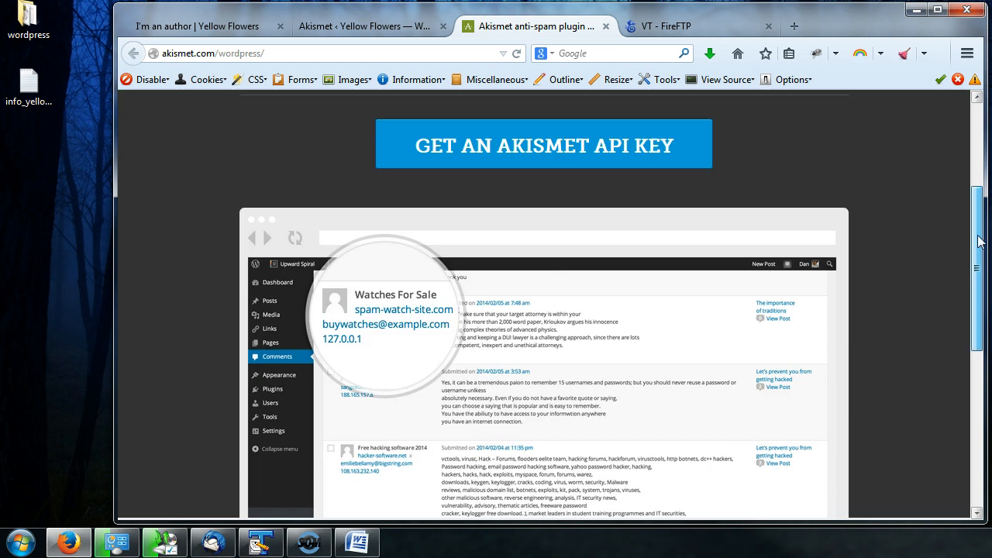
{"action": "scroll", "scroll_direction": "up", "scroll_amount": 3}
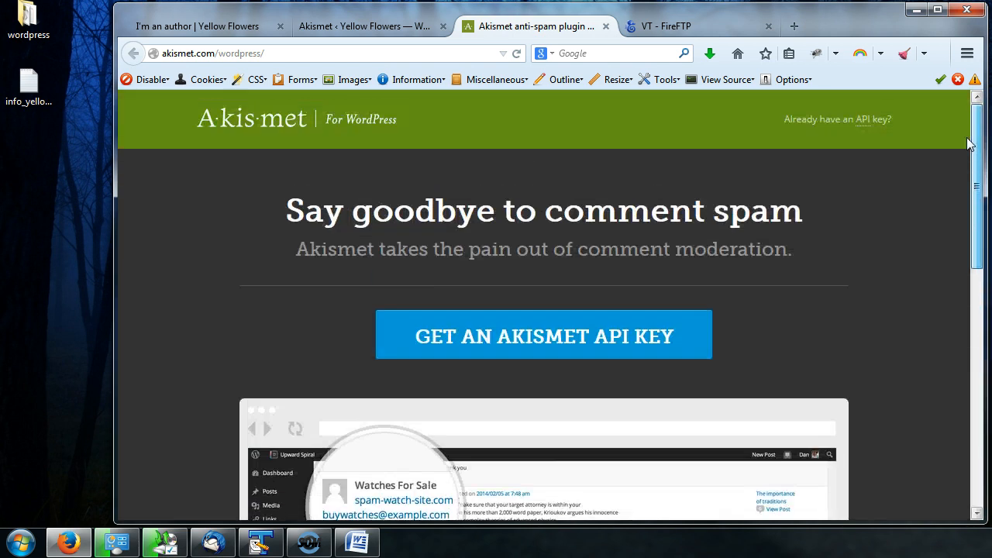
{"action": "left_click", "coordinate": [550, 346]}
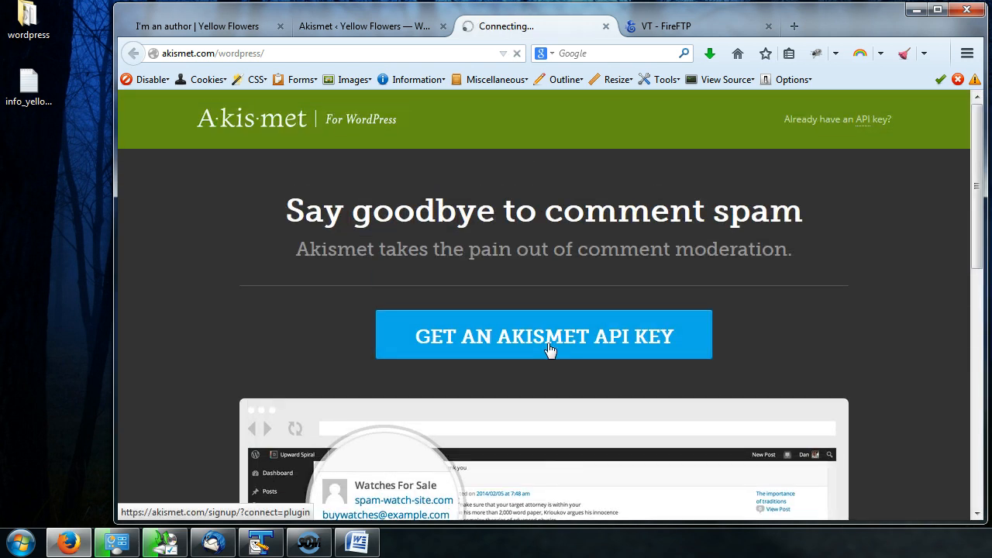
{"action": "left_click", "coordinate": [550, 347]}
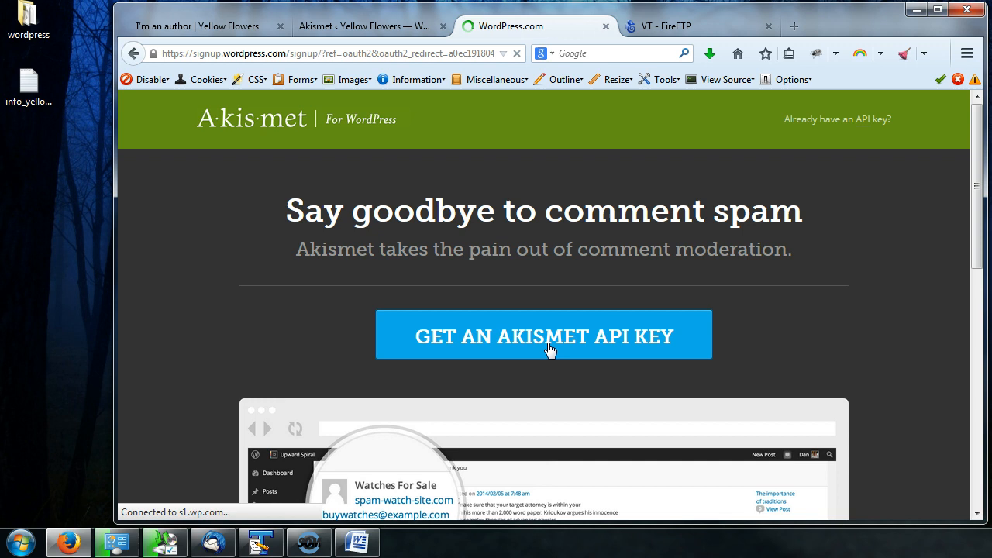
{"action": "left_click", "coordinate": [552, 335]}
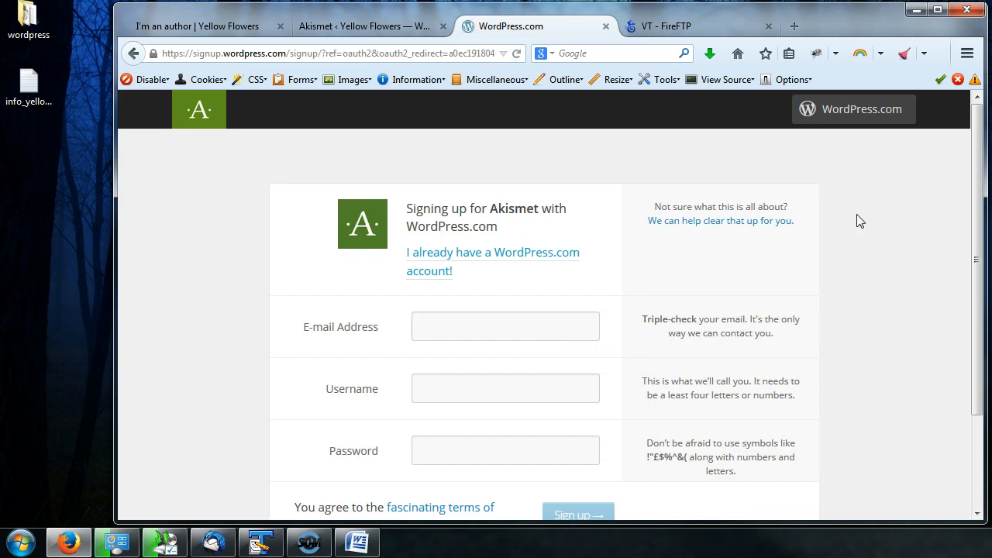
{"action": "left_click", "coordinate": [505, 322]}
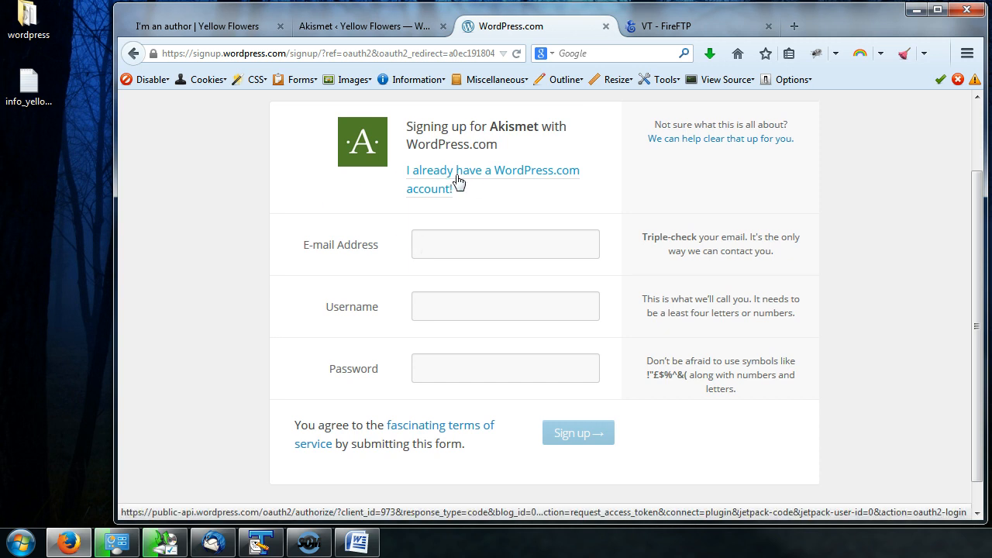
{"action": "left_click", "coordinate": [505, 243]}
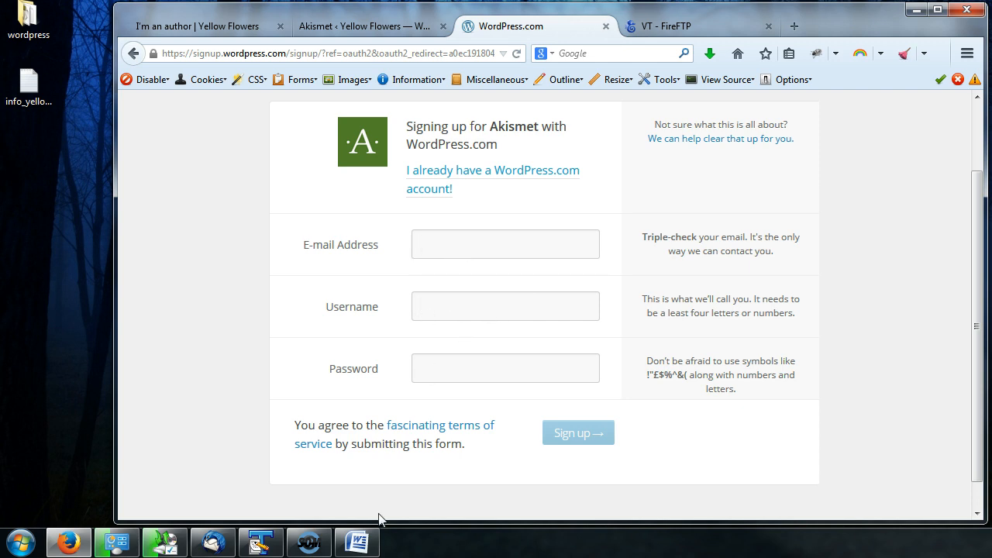
{"action": "mouse_move", "coordinate": [698, 484]}
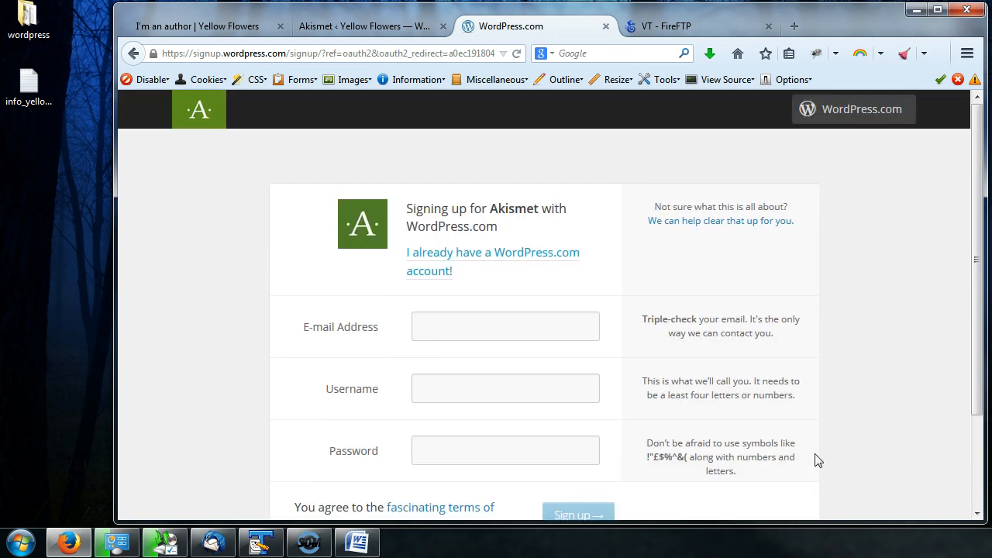
{"action": "mouse_move", "coordinate": [643, 373]}
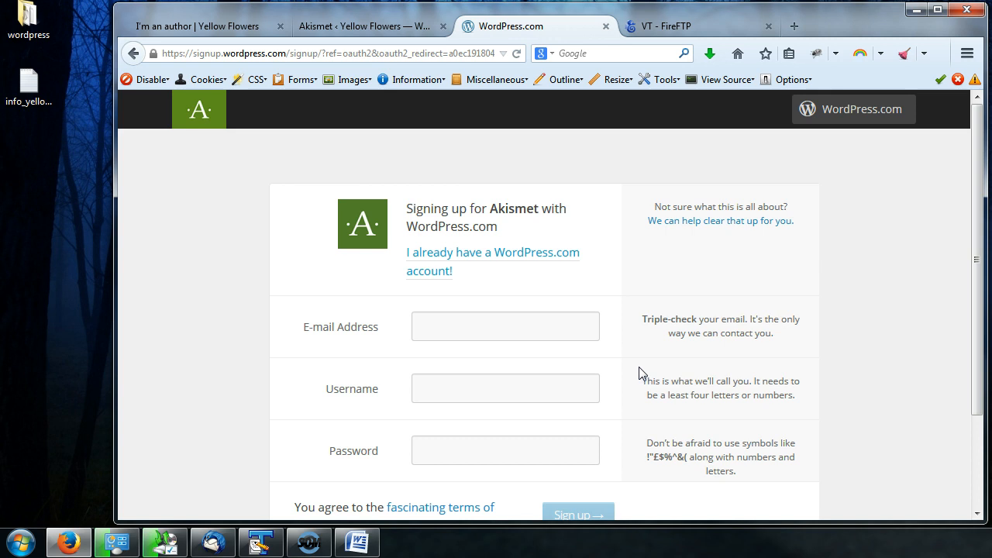
{"action": "mouse_move", "coordinate": [474, 263]}
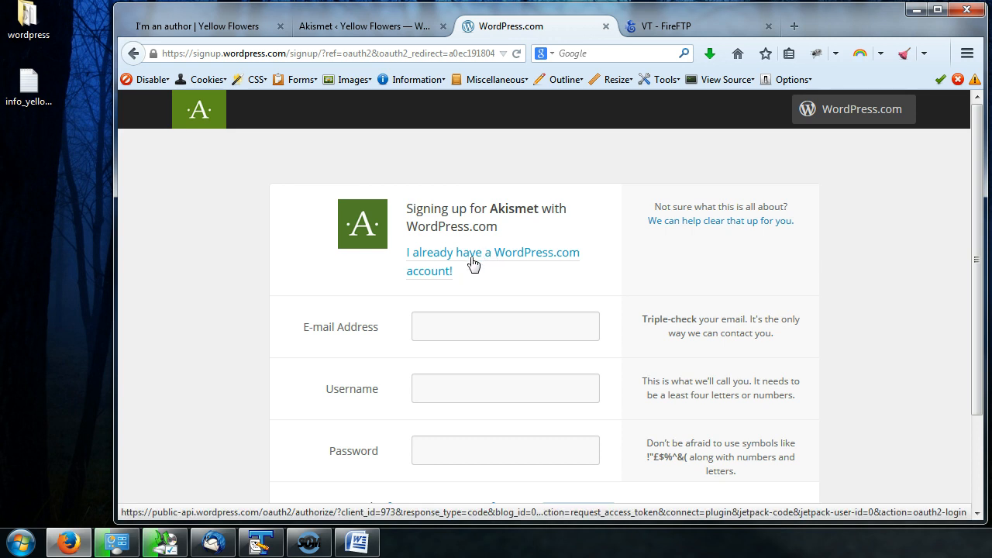
{"action": "left_click", "coordinate": [473, 262]}
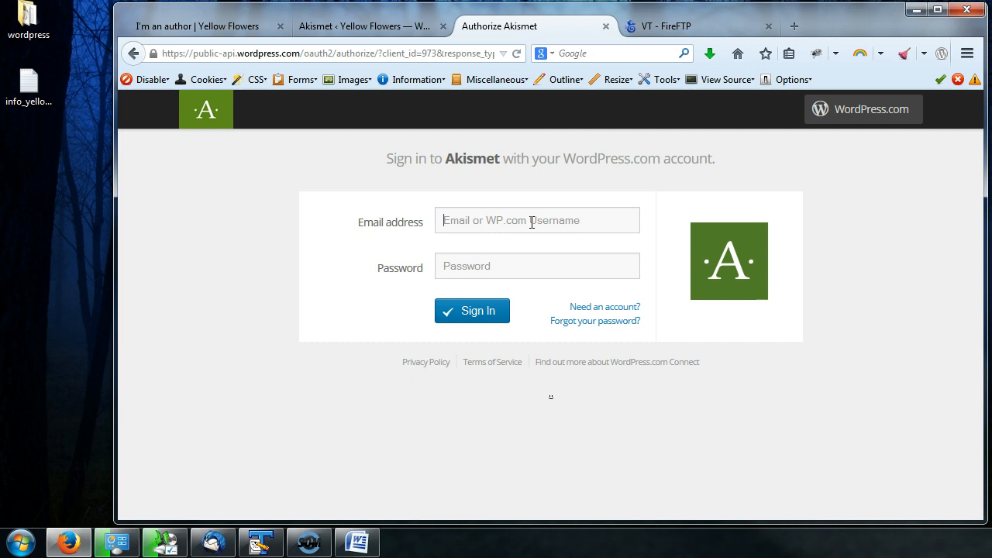
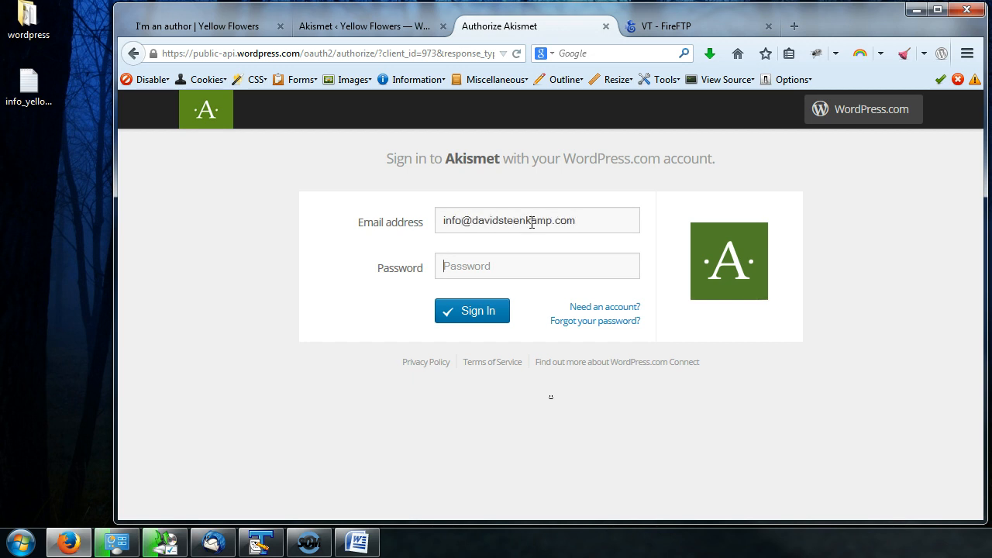
{"action": "left_click", "coordinate": [472, 311]}
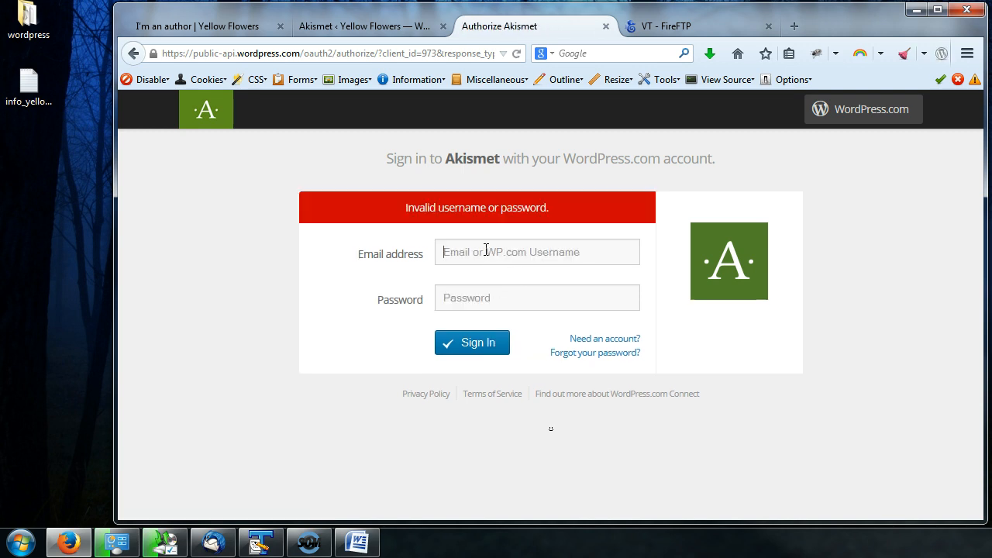
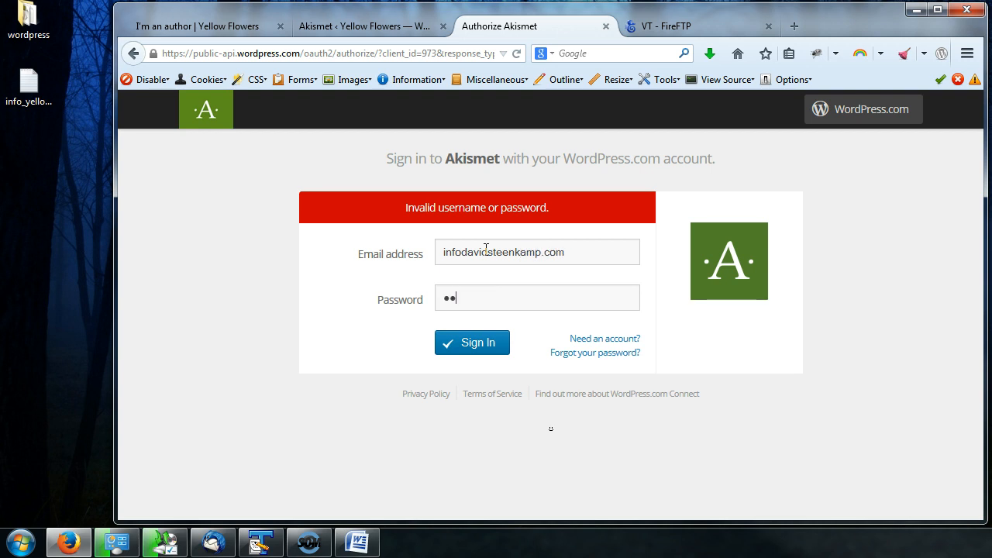
{"action": "left_click", "coordinate": [472, 342]}
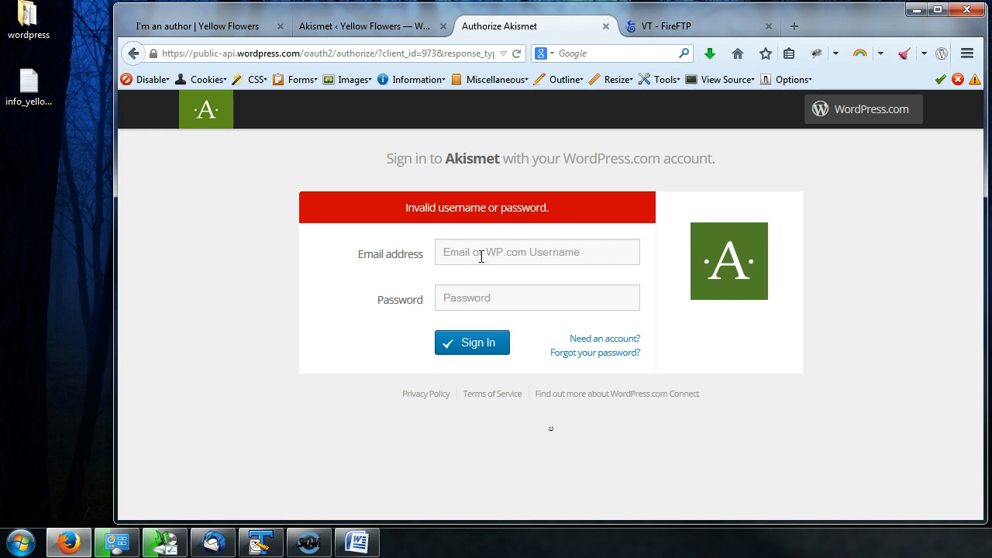
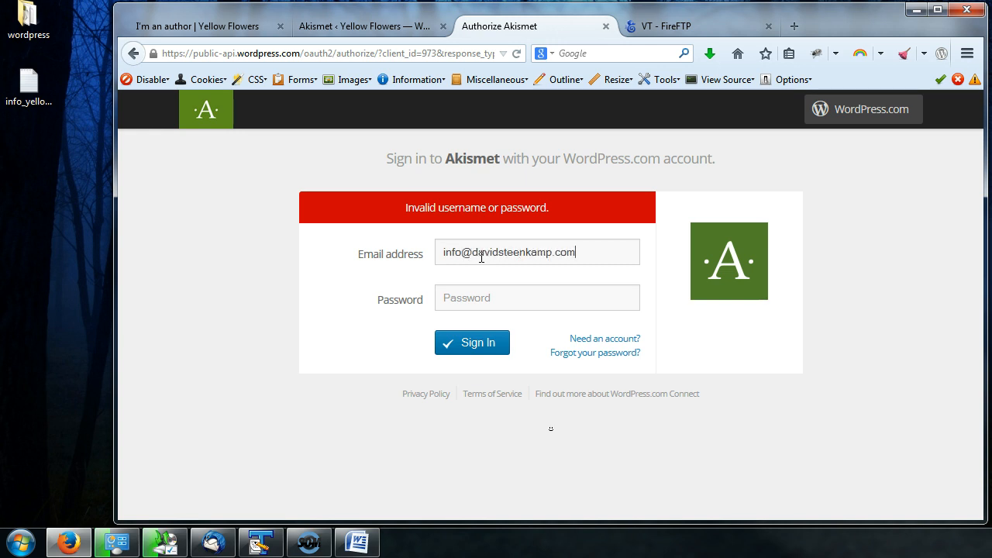
{"action": "left_click", "coordinate": [472, 342]}
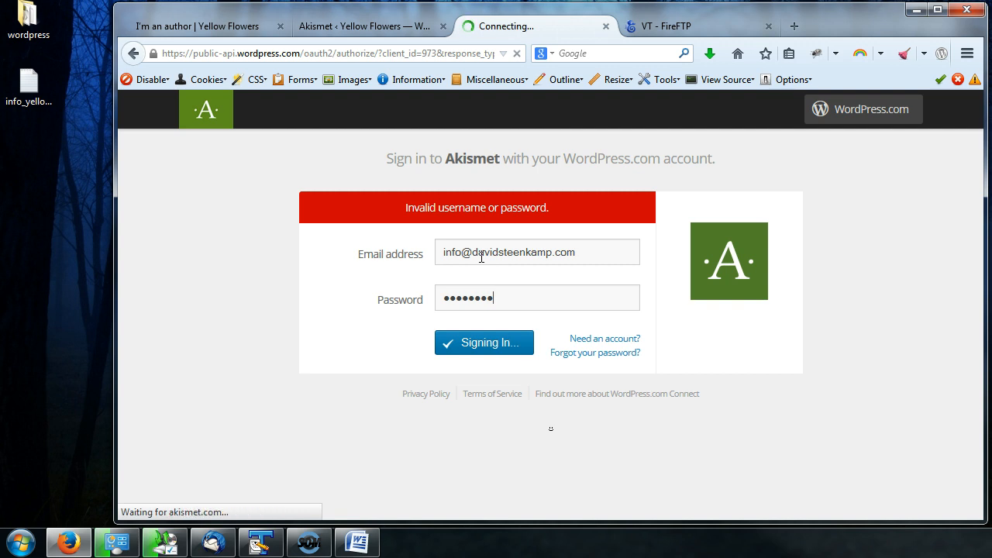
Step: Finish signing in, choose the Personal plan and slide the contribution to $0/yr
{"action": "left_click", "coordinate": [483, 342]}
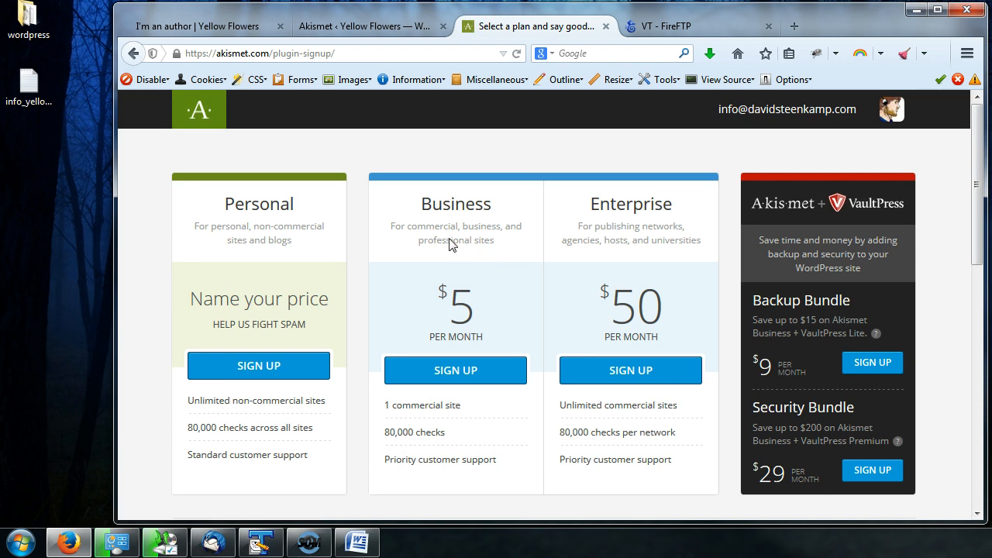
{"action": "scroll", "scroll_direction": "down", "scroll_amount": 3}
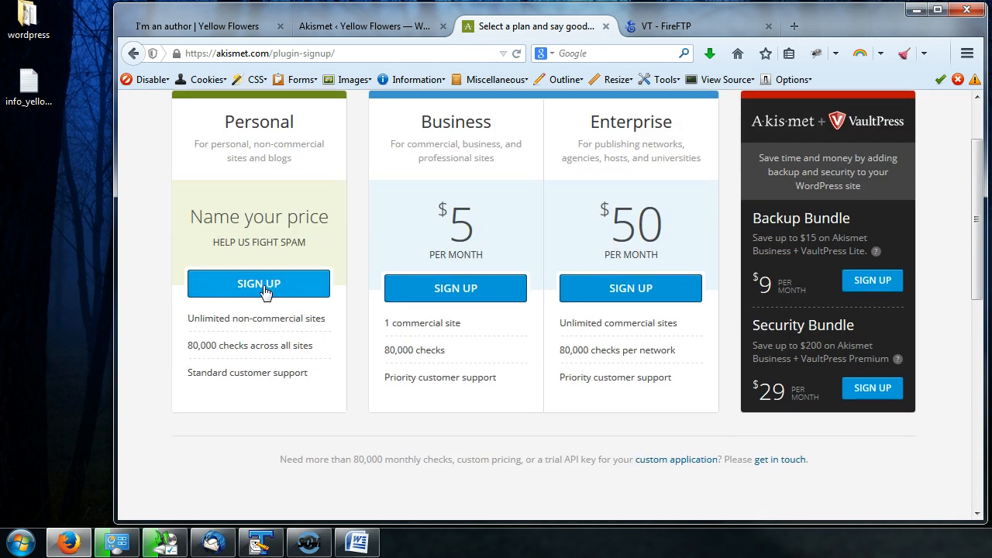
{"action": "mouse_move", "coordinate": [259, 303]}
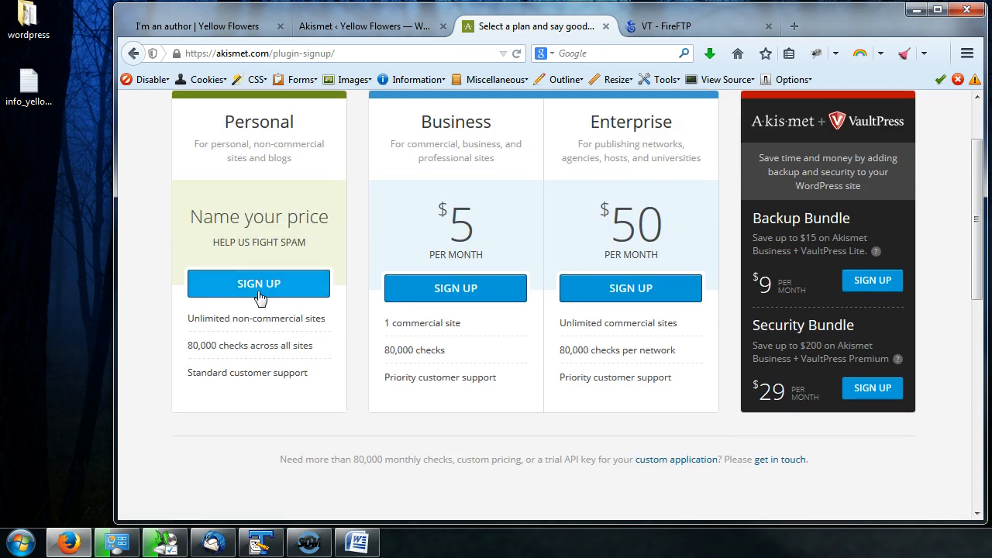
{"action": "left_click", "coordinate": [258, 283]}
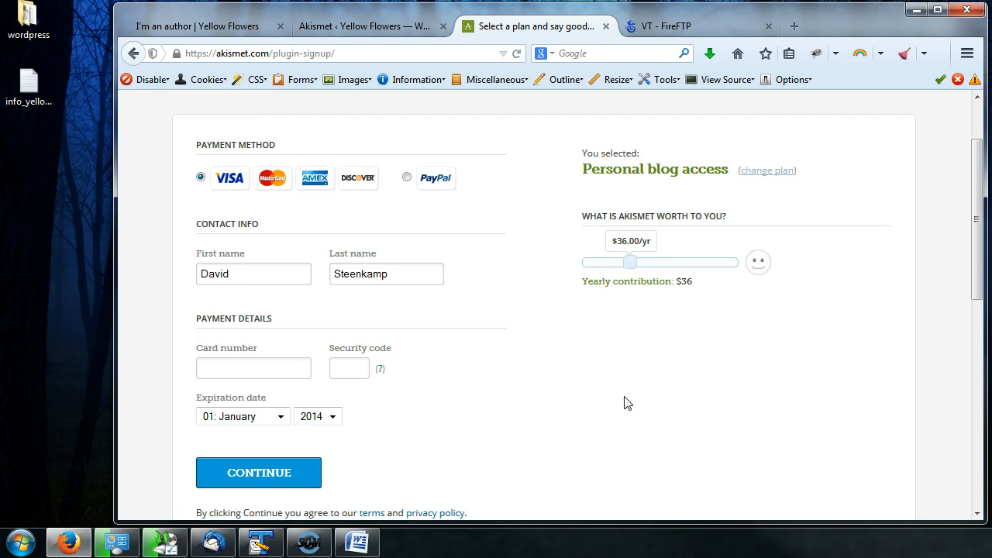
{"action": "mouse_move", "coordinate": [397, 220]}
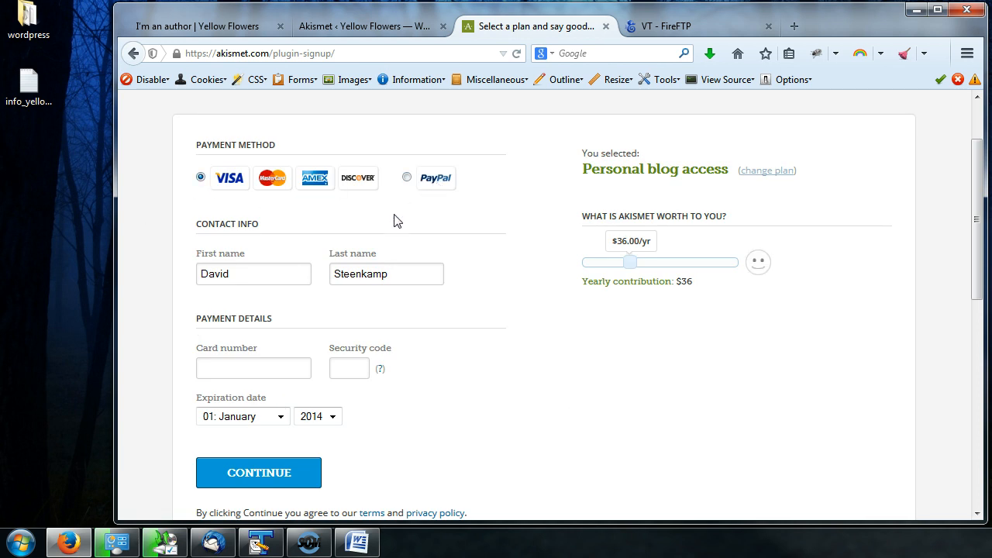
{"action": "mouse_move", "coordinate": [348, 246]}
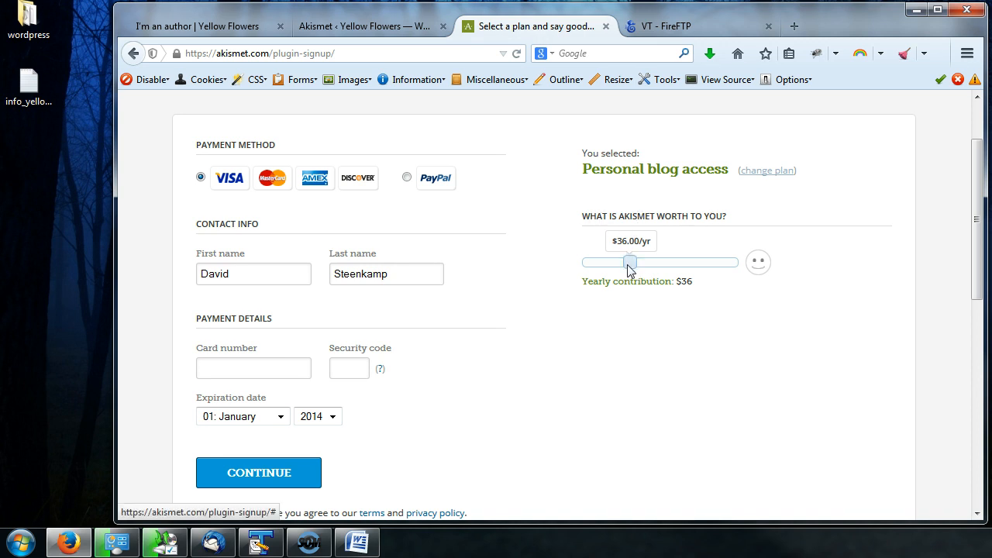
{"action": "left_click_drag", "start_coordinate": [630, 262], "coordinate": [583, 262]}
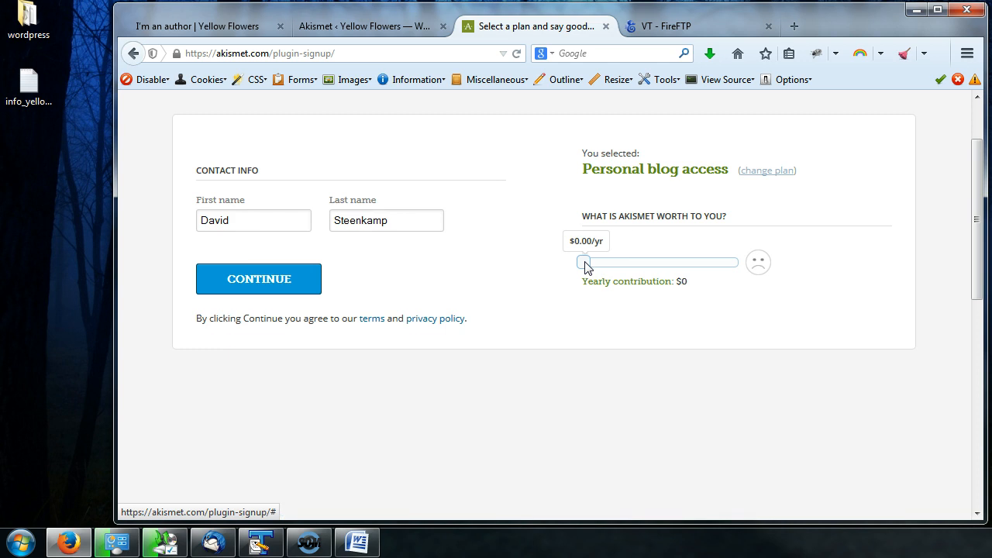
{"action": "mouse_move", "coordinate": [583, 267]}
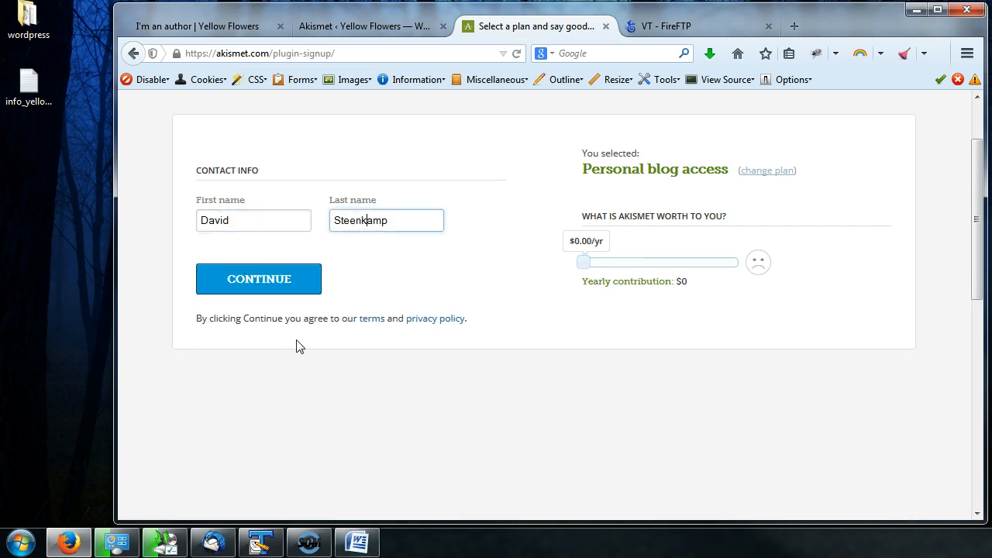
Step: Submit the free signup and select the site info text file on the desktop
{"action": "left_click", "coordinate": [259, 279]}
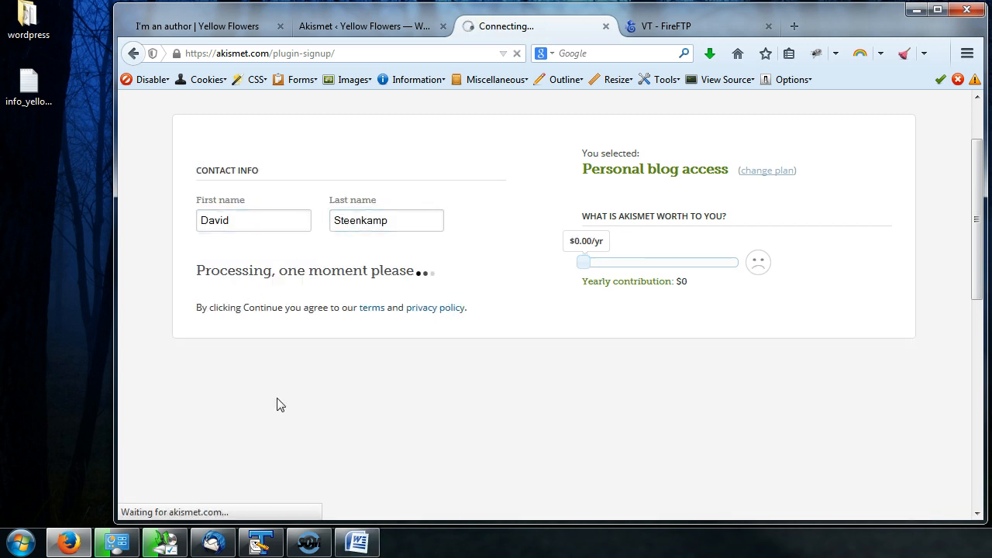
{"action": "mouse_move", "coordinate": [332, 270]}
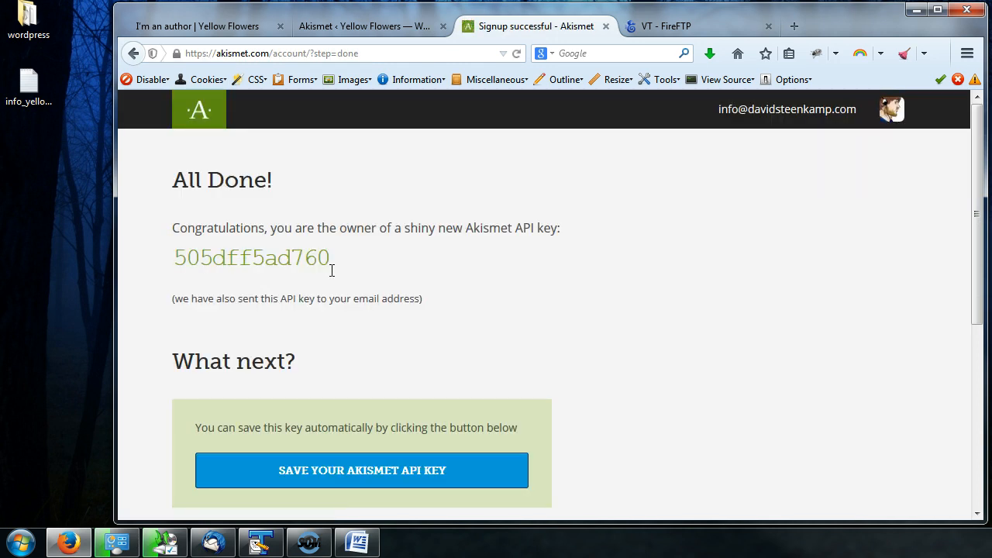
{"action": "mouse_move", "coordinate": [337, 266]}
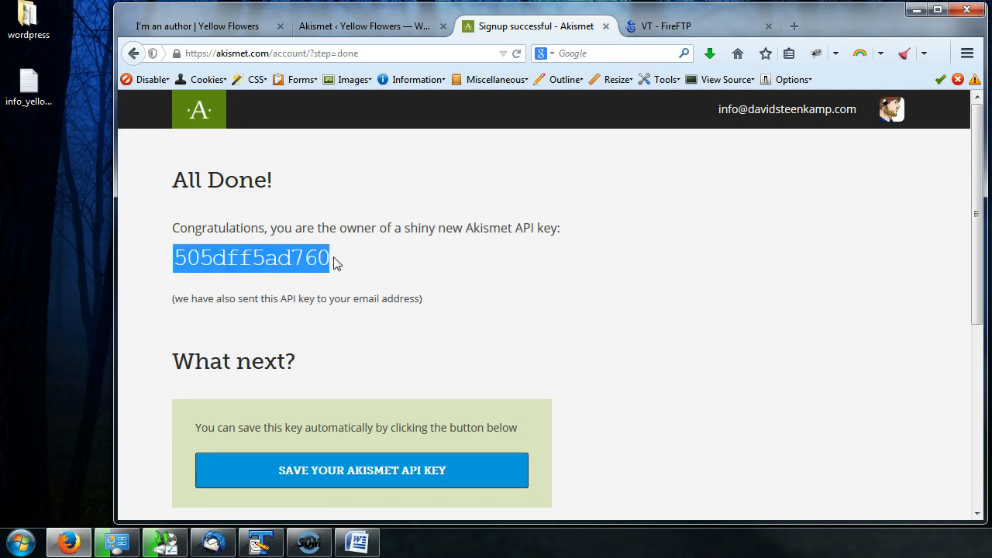
{"action": "left_click", "coordinate": [50, 147]}
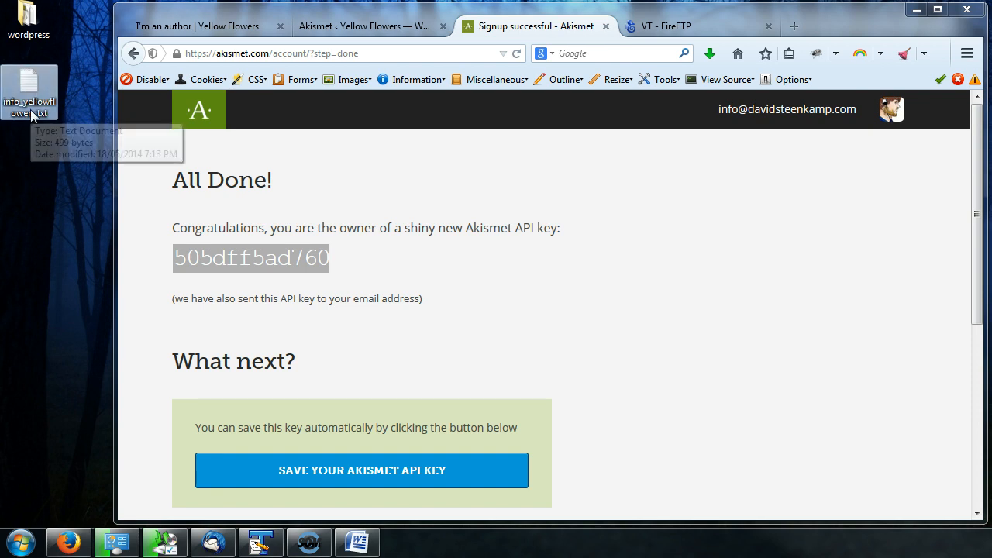
{"action": "mouse_move", "coordinate": [48, 350]}
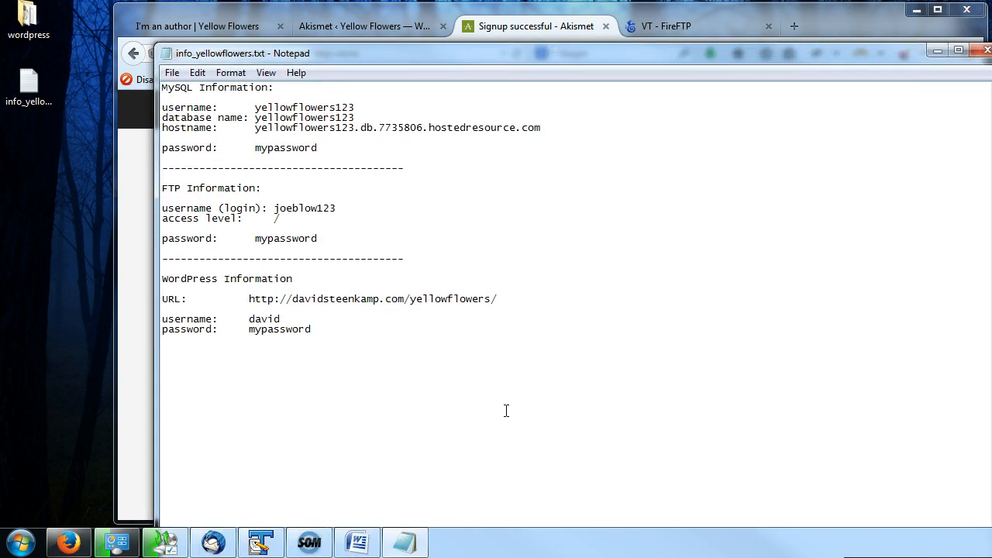
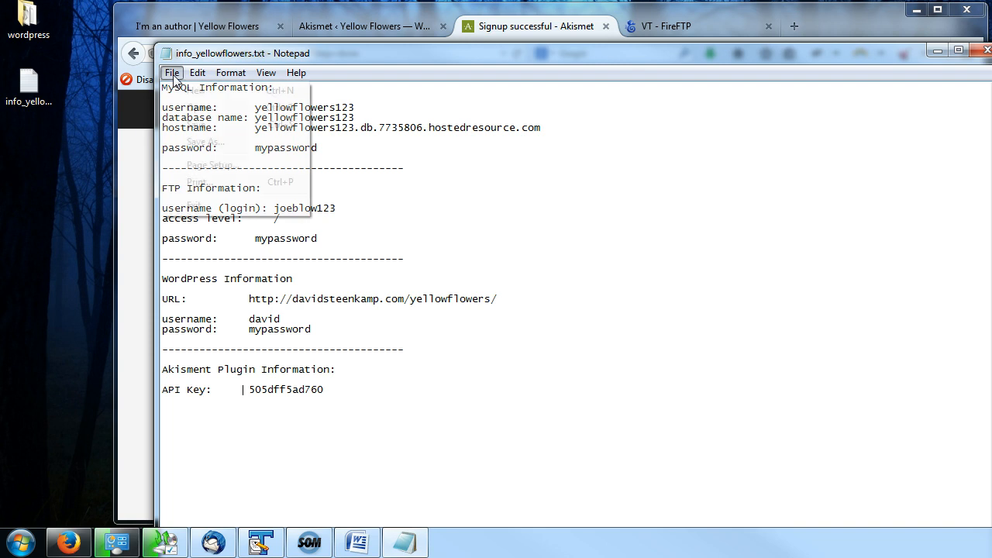
{"action": "double_click", "coordinate": [257, 389]}
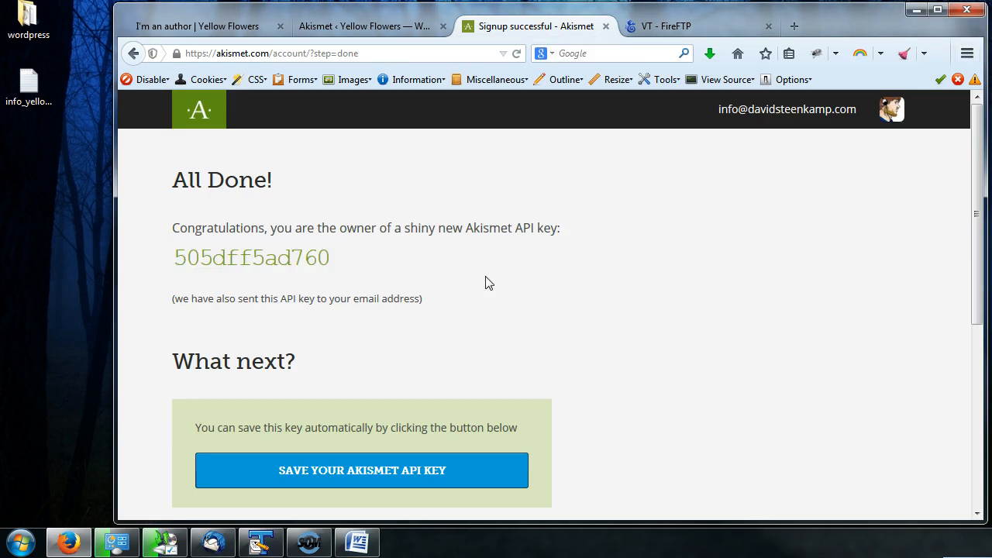
Step: Save the API key to the Yellow Flowers site and view its Akismet settings page
{"action": "scroll", "scroll_direction": "down", "scroll_amount": 3}
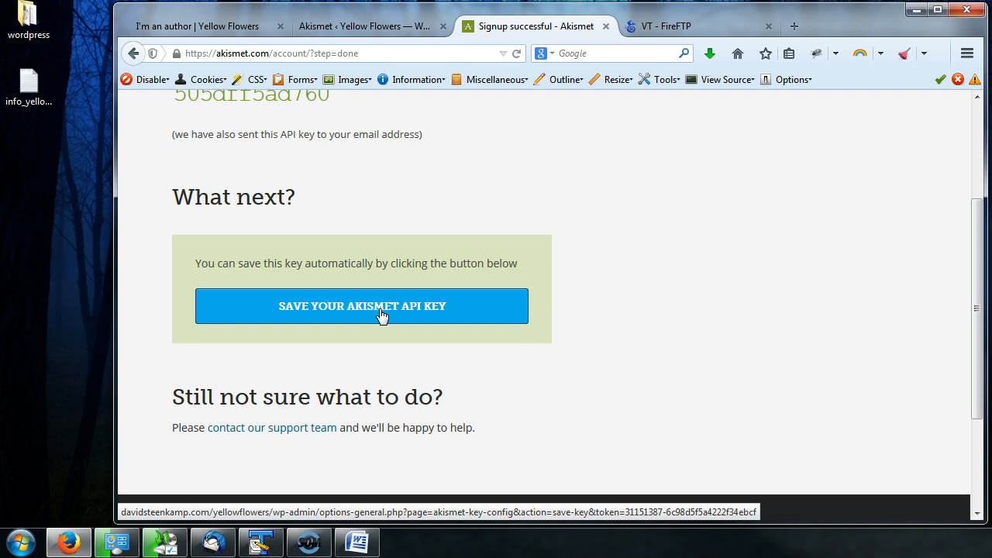
{"action": "left_click", "coordinate": [363, 306]}
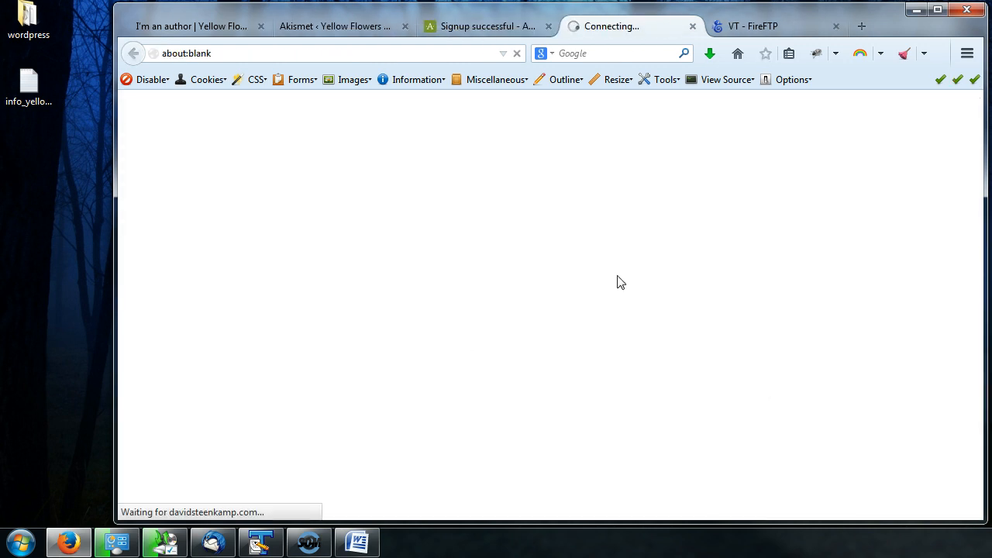
{"action": "left_click", "coordinate": [495, 26]}
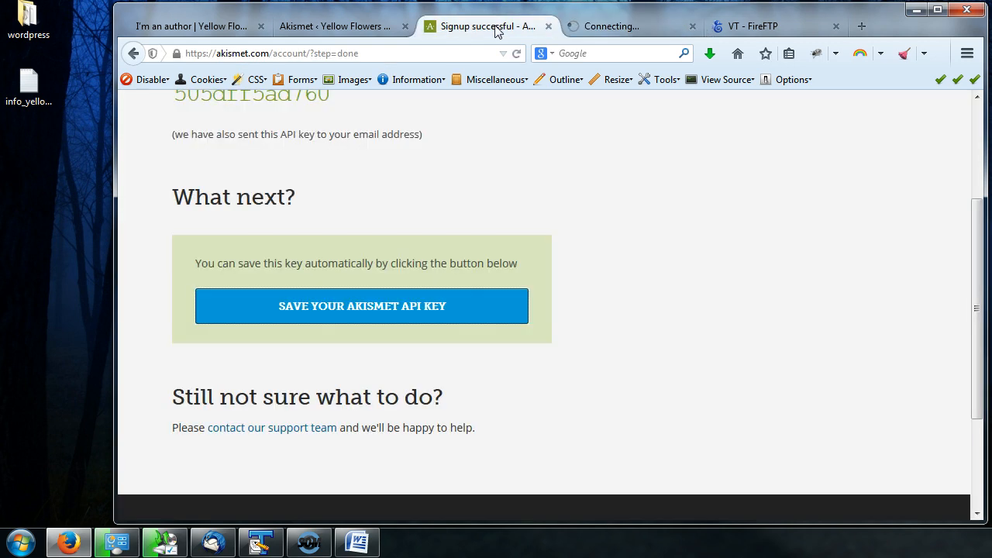
{"action": "left_click", "coordinate": [361, 306]}
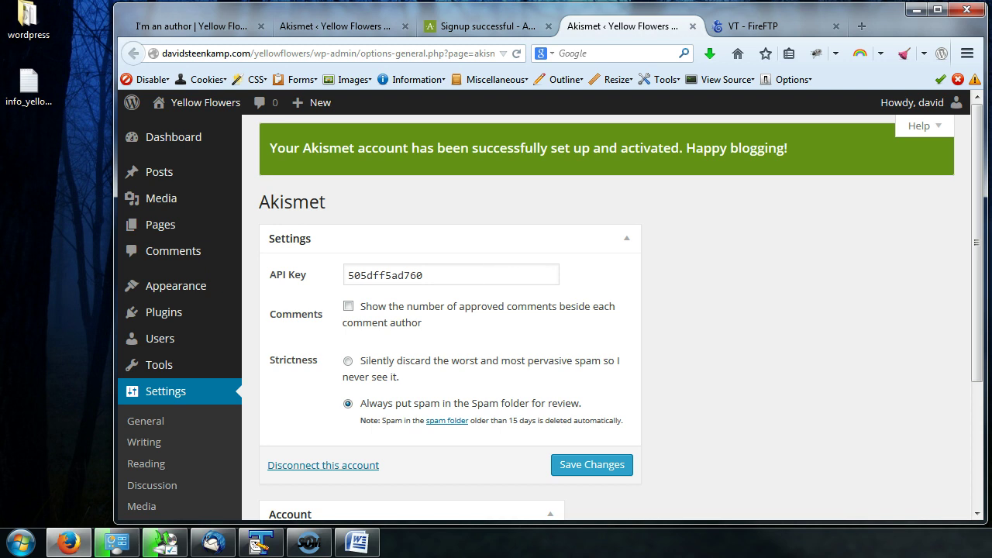
{"action": "left_click", "coordinate": [484, 26]}
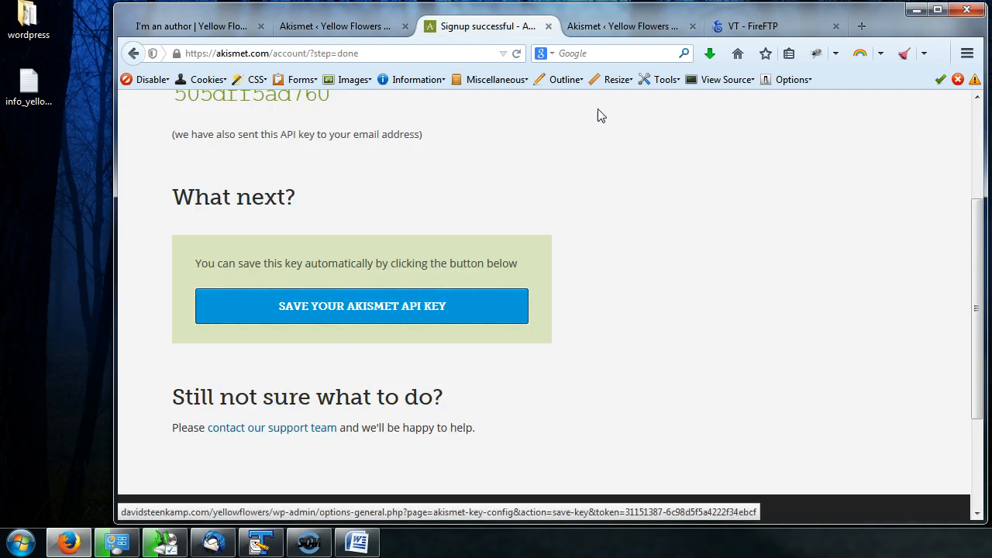
{"action": "left_click", "coordinate": [361, 305]}
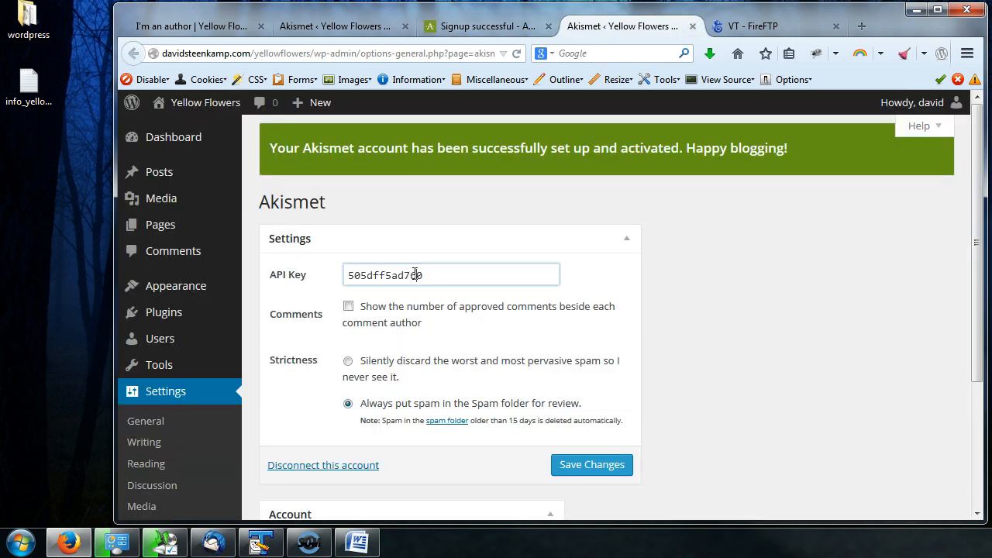
{"action": "scroll", "scroll_direction": "down", "scroll_amount": 3}
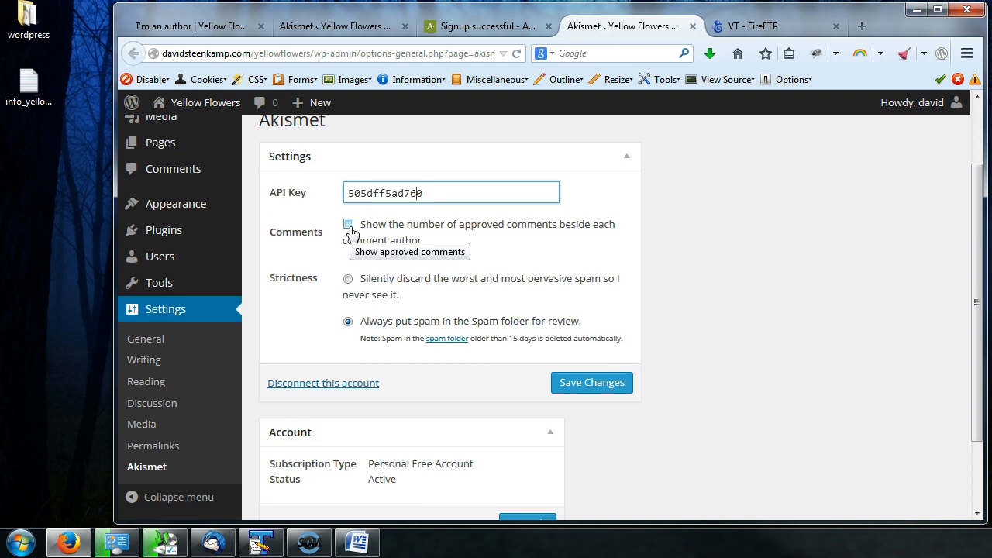
{"action": "mouse_move", "coordinate": [458, 245]}
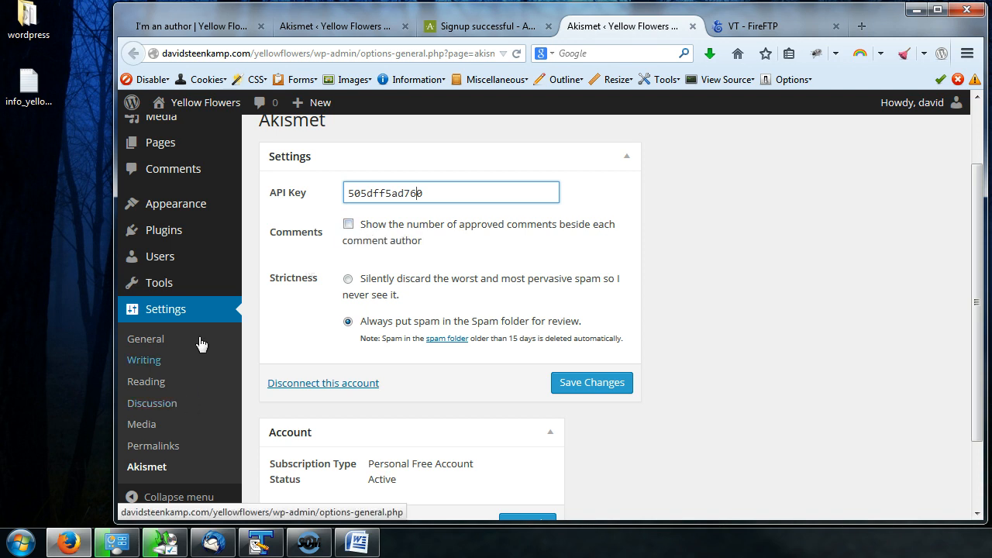
{"action": "mouse_move", "coordinate": [160, 256]}
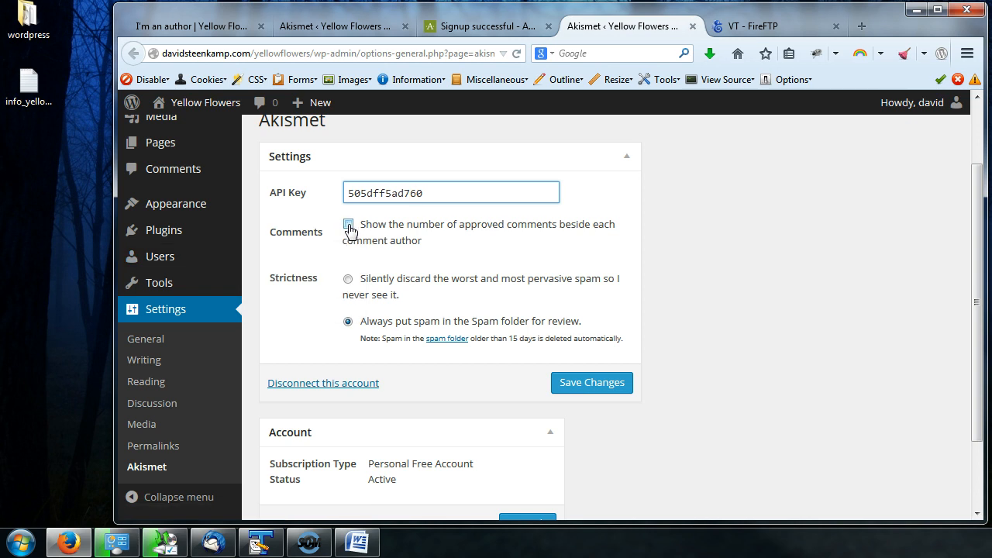
{"action": "mouse_move", "coordinate": [347, 246]}
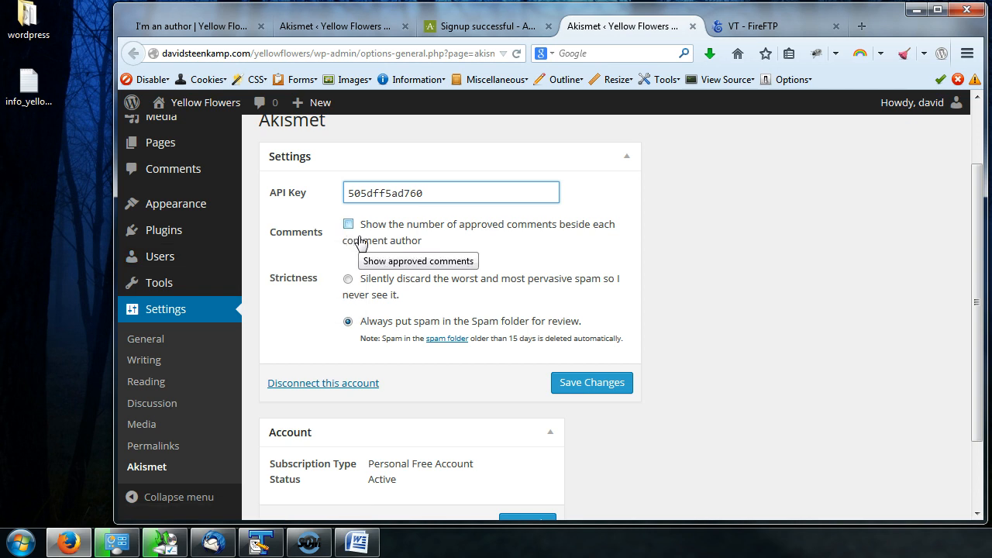
{"action": "mouse_move", "coordinate": [279, 318]}
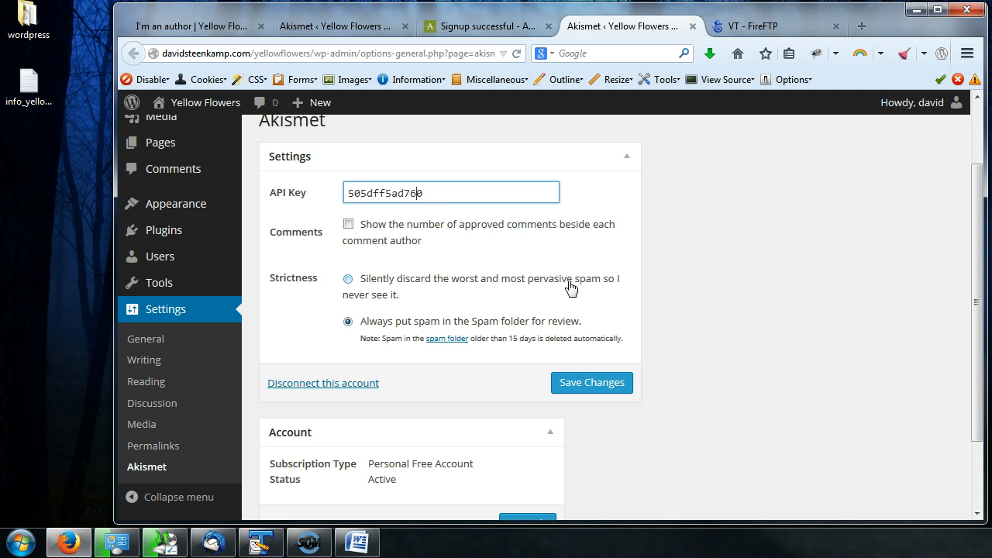
{"action": "mouse_move", "coordinate": [348, 279]}
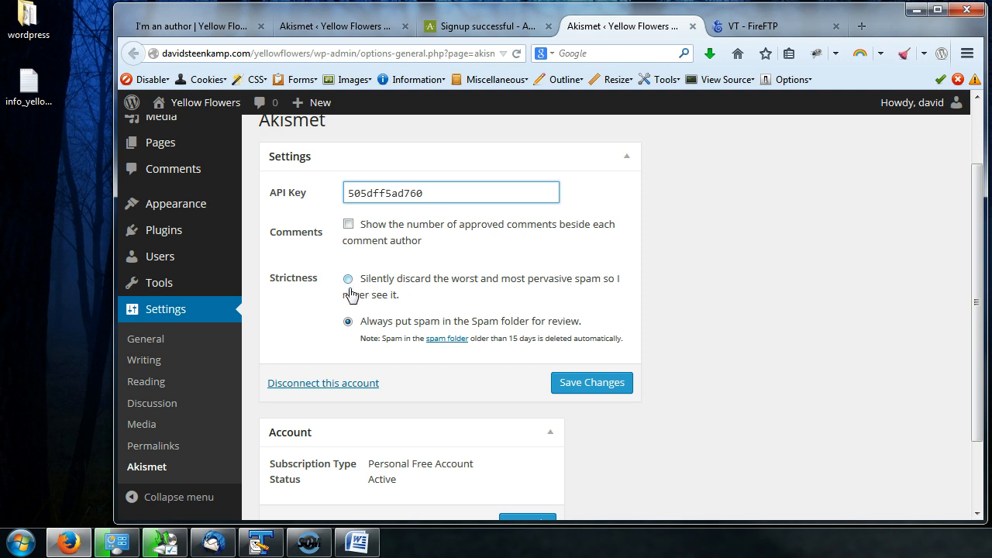
{"action": "mouse_move", "coordinate": [398, 299]}
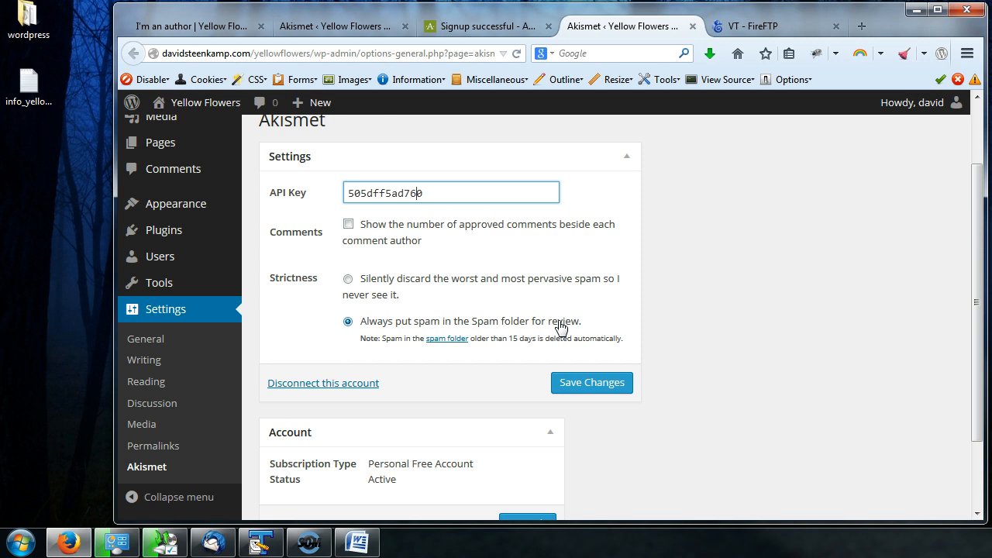
{"action": "mouse_move", "coordinate": [556, 339]}
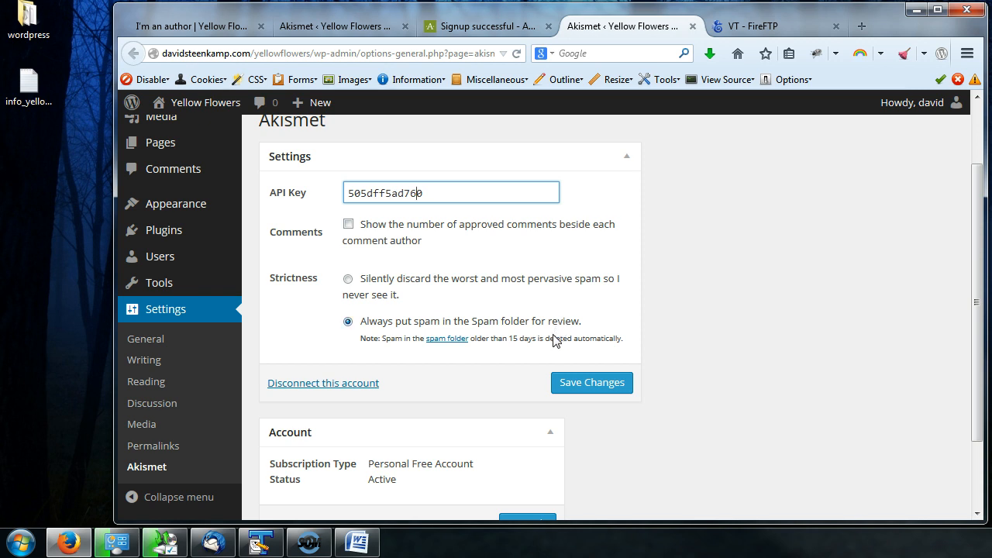
Step: Scroll down the Akismet settings page showing the key and Spam folder option
{"action": "scroll", "scroll_direction": "down", "scroll_amount": 3}
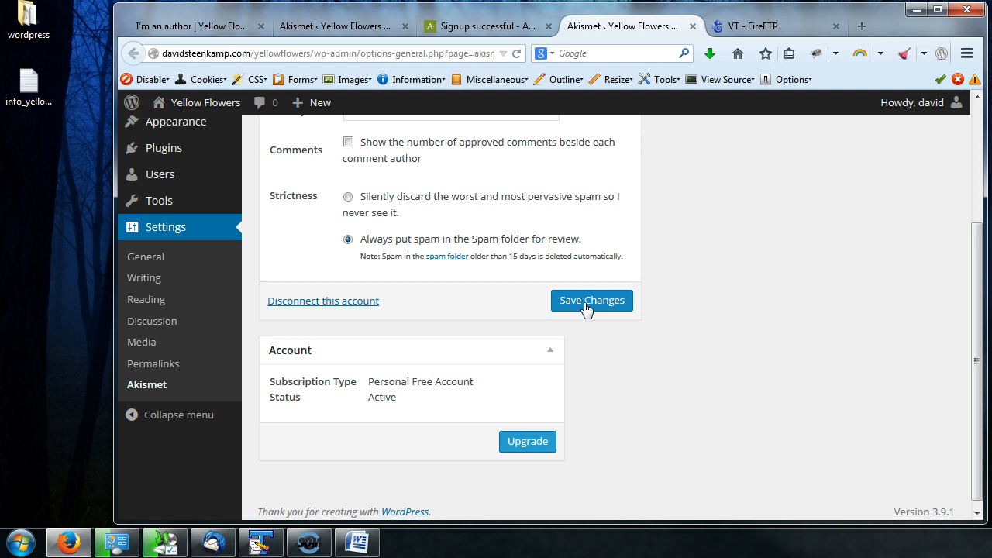
Step: Save the Akismet settings and scroll to confirm the API key and spam-folder option persisted
{"action": "left_click", "coordinate": [591, 300]}
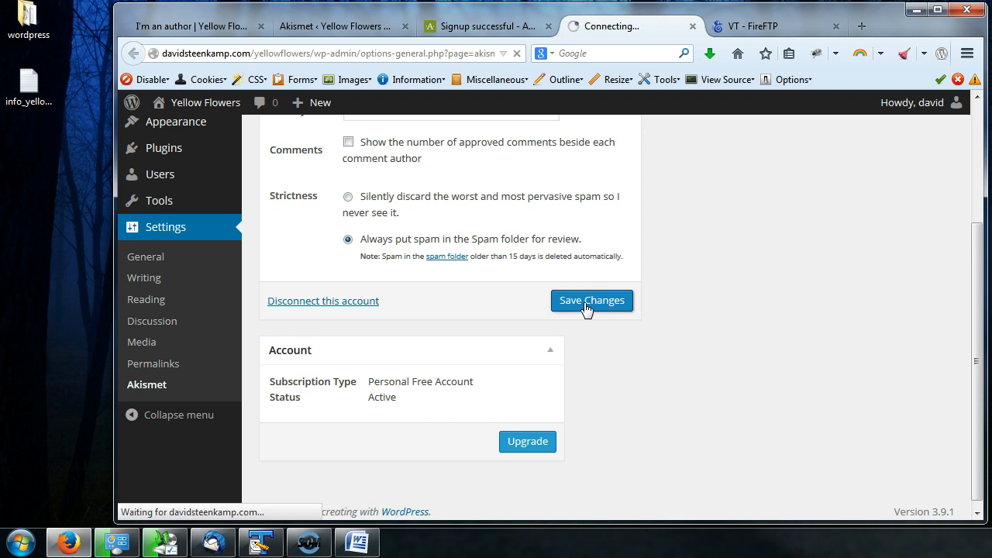
{"action": "mouse_move", "coordinate": [576, 344]}
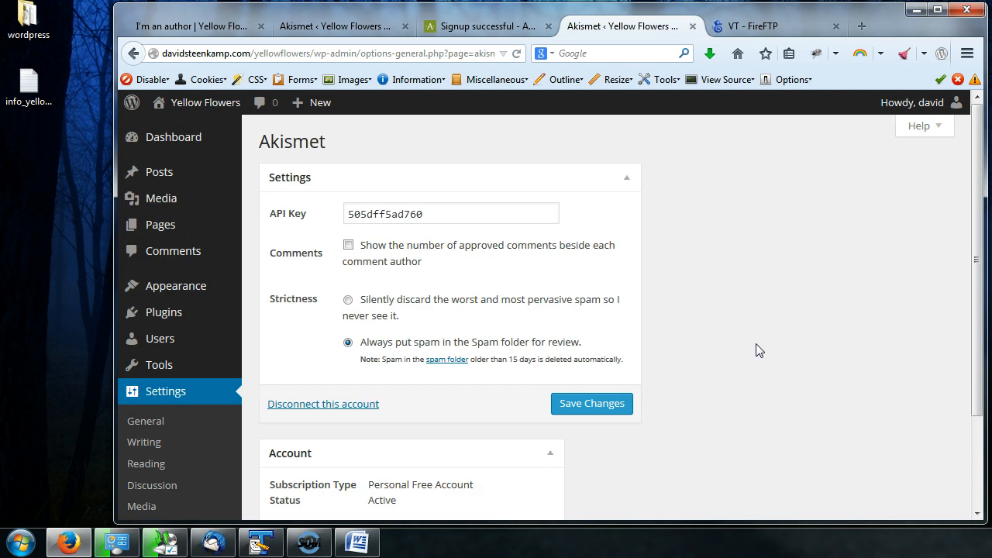
{"action": "scroll", "scroll_direction": "down", "scroll_amount": 3}
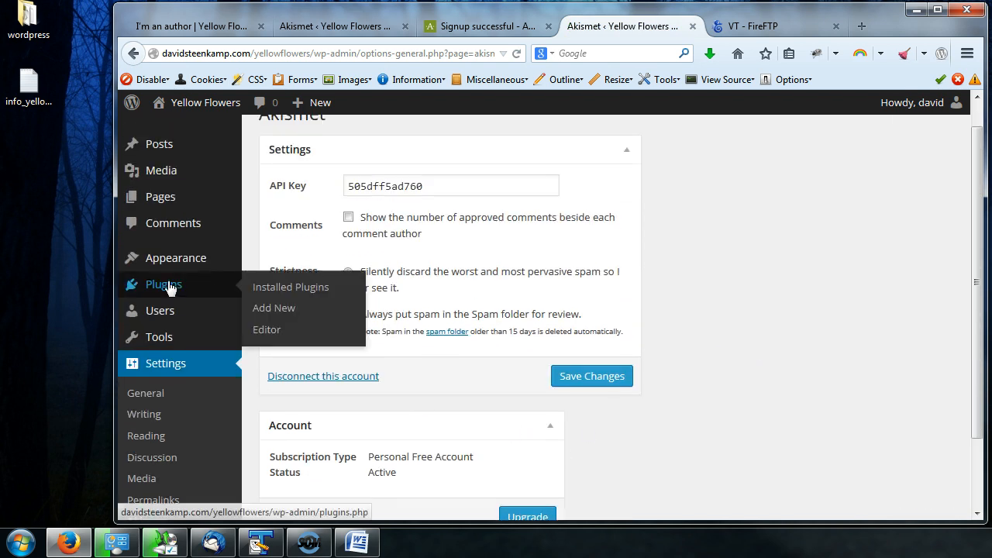
{"action": "left_click", "coordinate": [162, 285]}
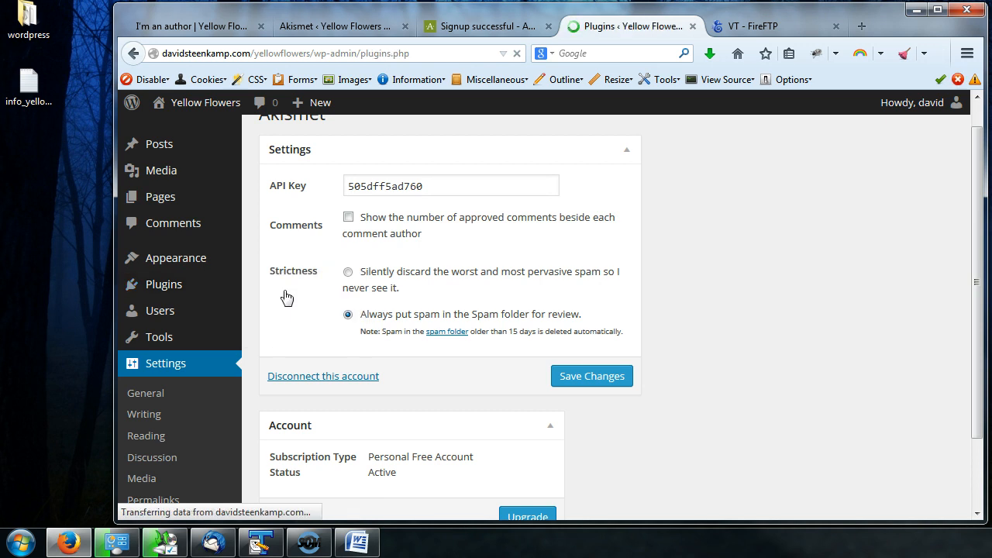
{"action": "left_click", "coordinate": [163, 283]}
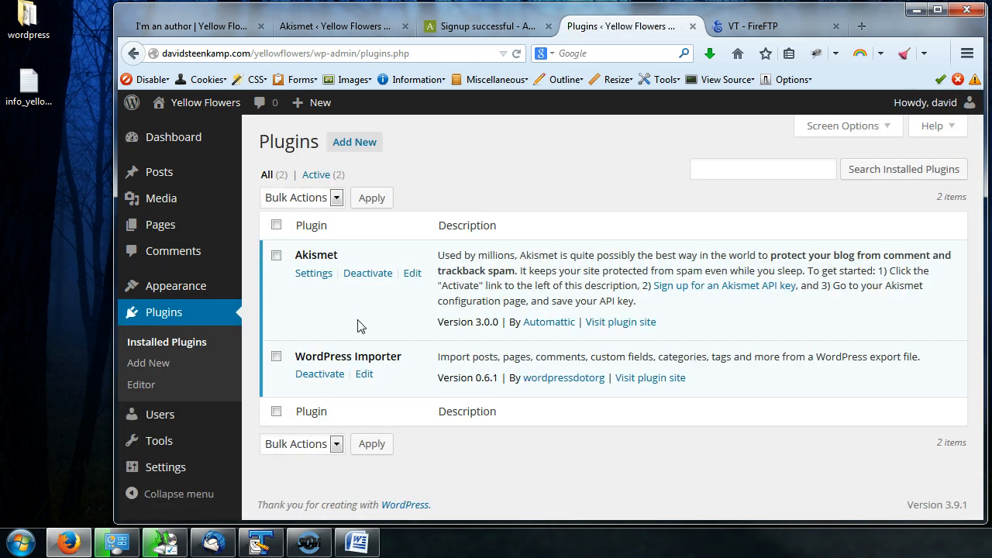
{"action": "mouse_move", "coordinate": [565, 312]}
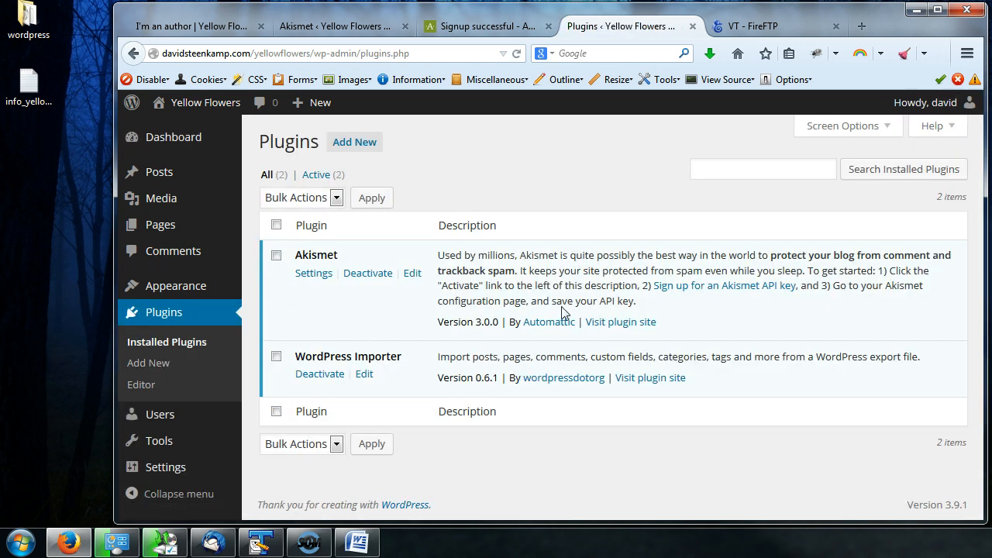
{"action": "mouse_move", "coordinate": [322, 279]}
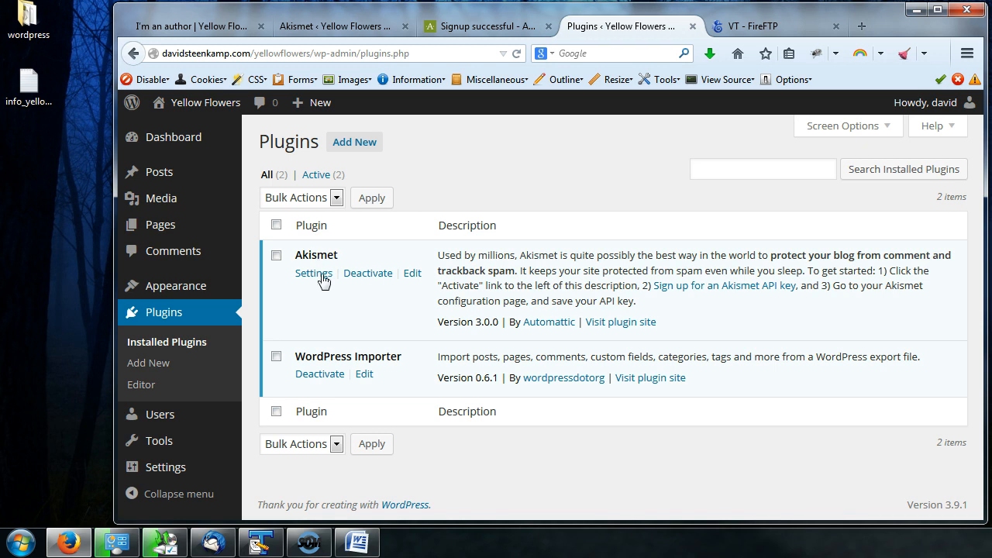
{"action": "mouse_move", "coordinate": [158, 440]}
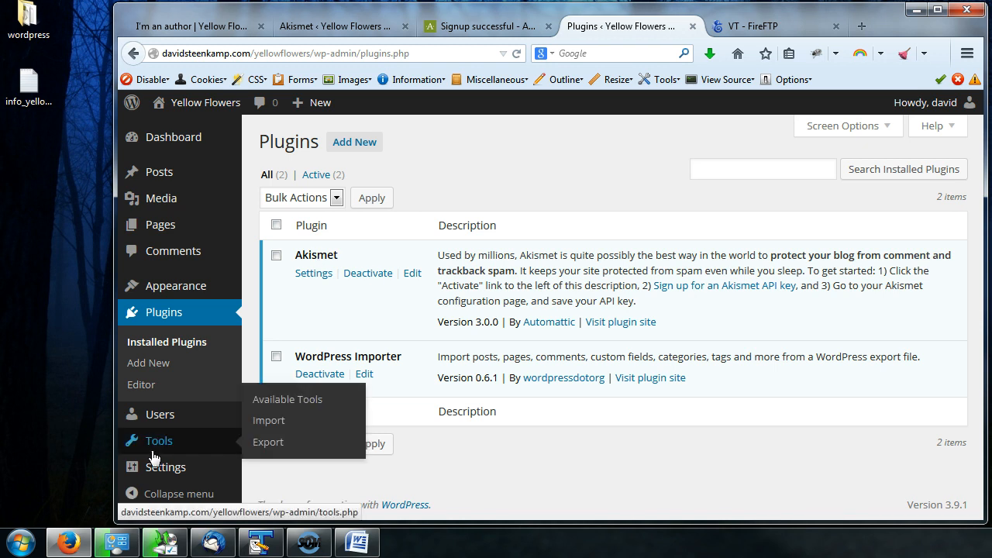
{"action": "mouse_move", "coordinate": [166, 466]}
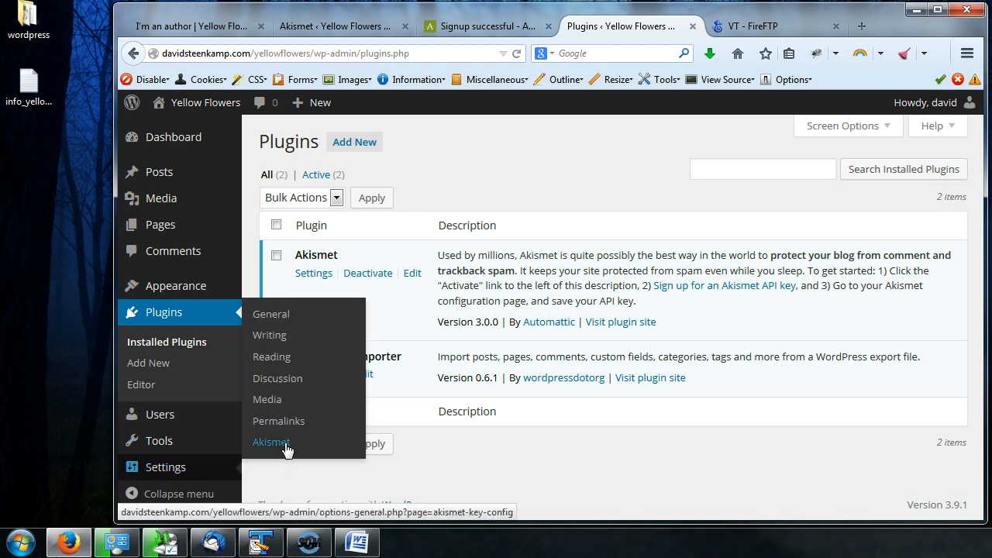
{"action": "left_click", "coordinate": [271, 442]}
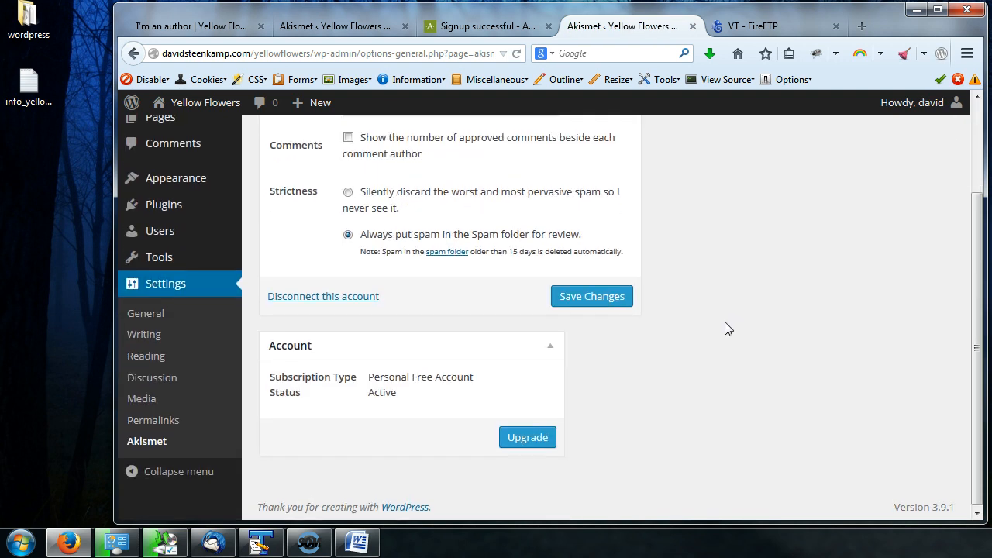
{"action": "scroll", "scroll_direction": "up", "scroll_amount": 3}
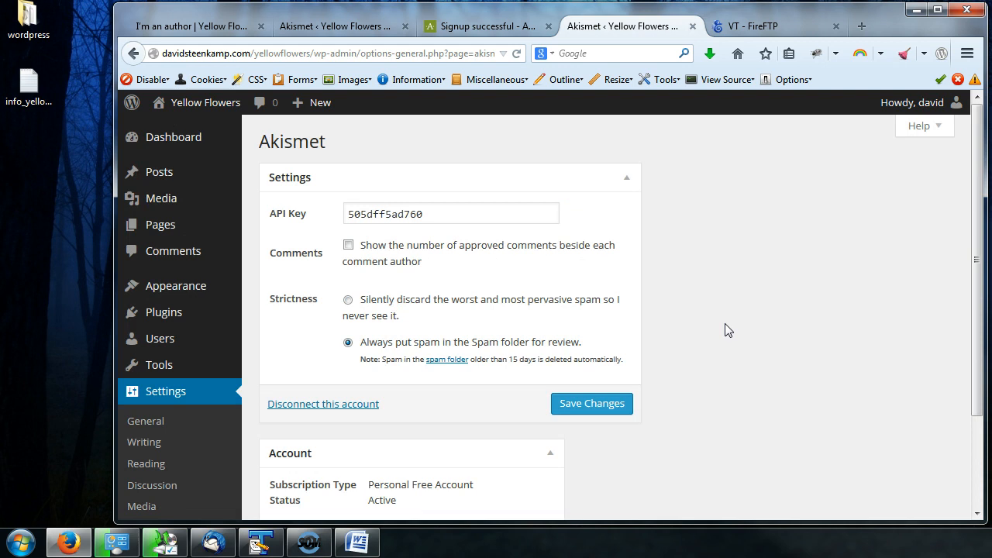
{"action": "left_click", "coordinate": [172, 250]}
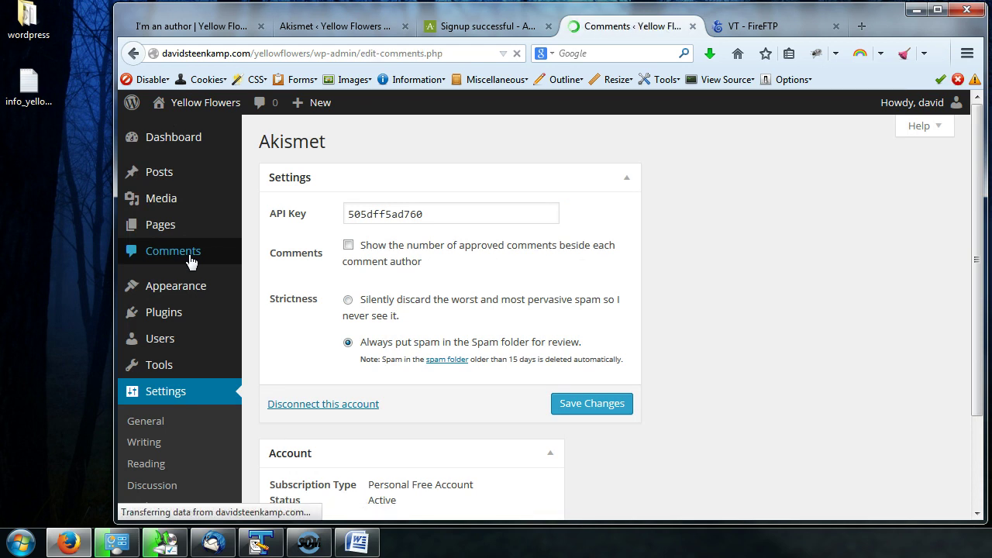
Step: Confirm the Spam comments filter is empty, return to All comments, then view the I'm an Author page
{"action": "left_click", "coordinate": [173, 250]}
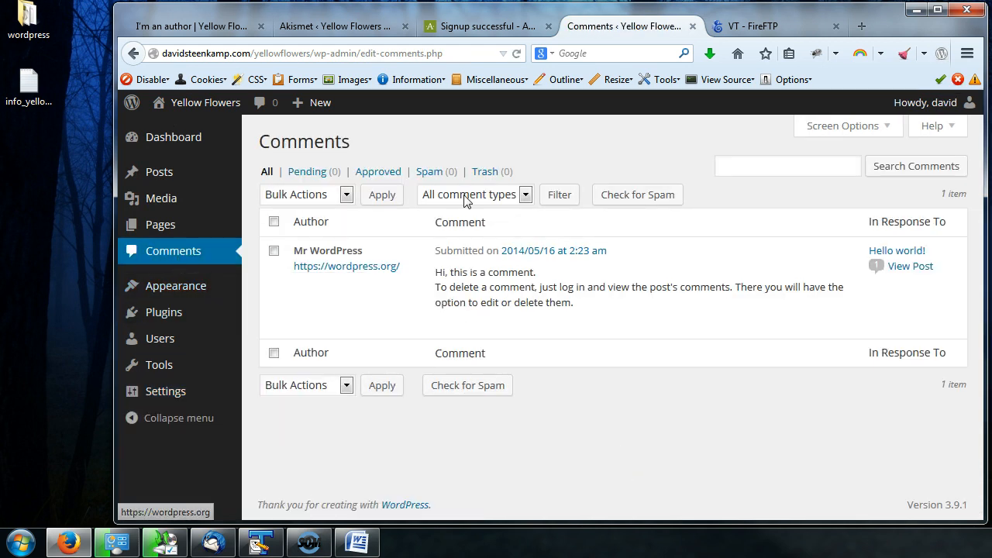
{"action": "mouse_move", "coordinate": [429, 171]}
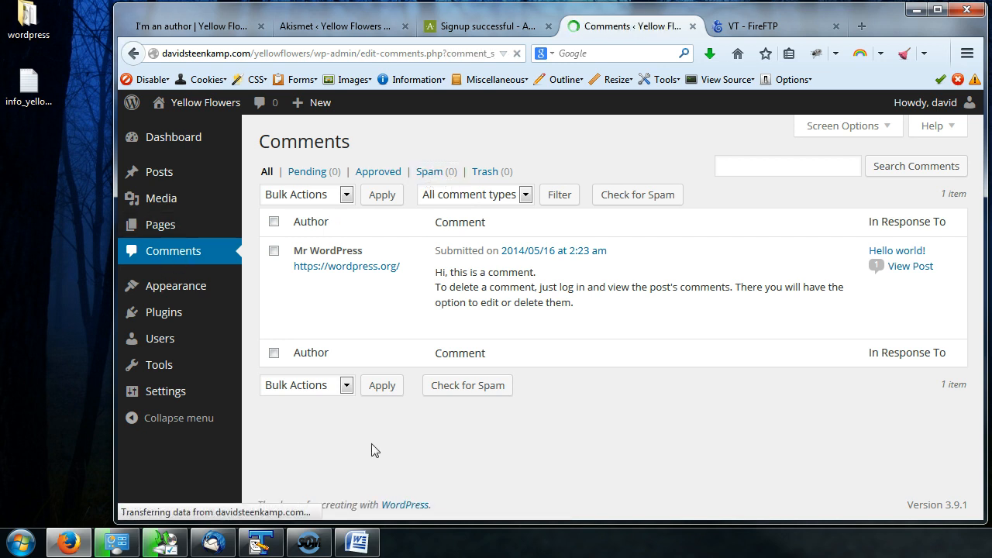
{"action": "left_click", "coordinate": [429, 171]}
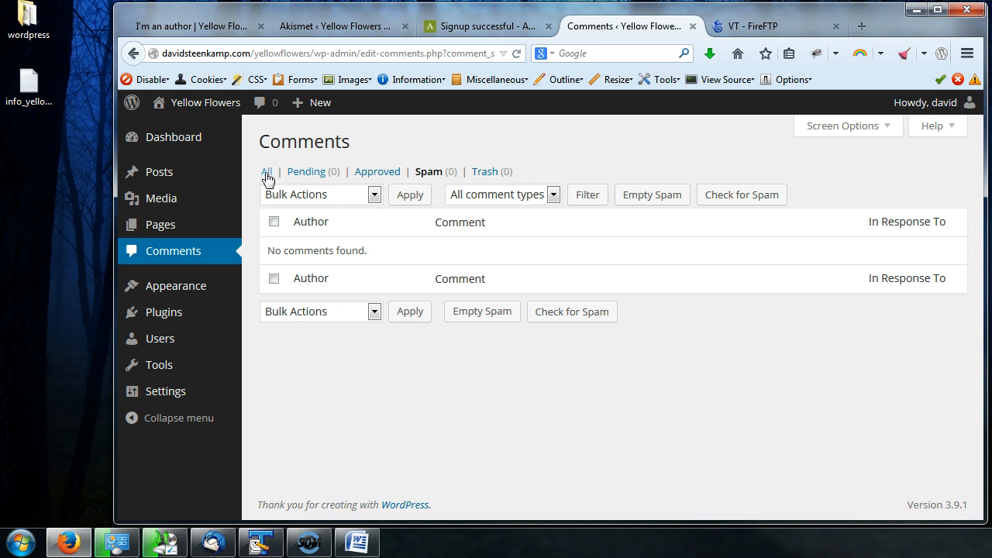
{"action": "left_click", "coordinate": [267, 172]}
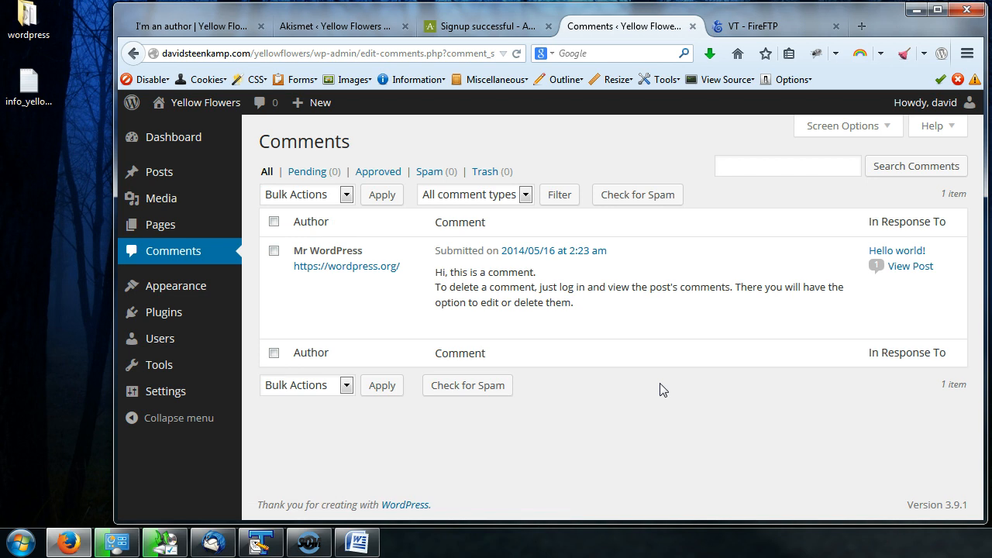
{"action": "mouse_move", "coordinate": [192, 378]}
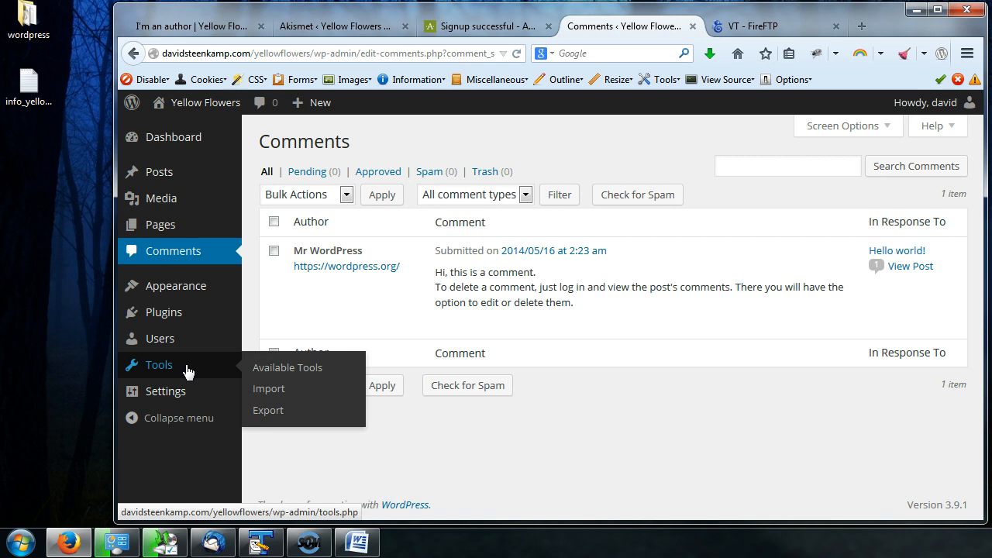
{"action": "mouse_move", "coordinate": [578, 449]}
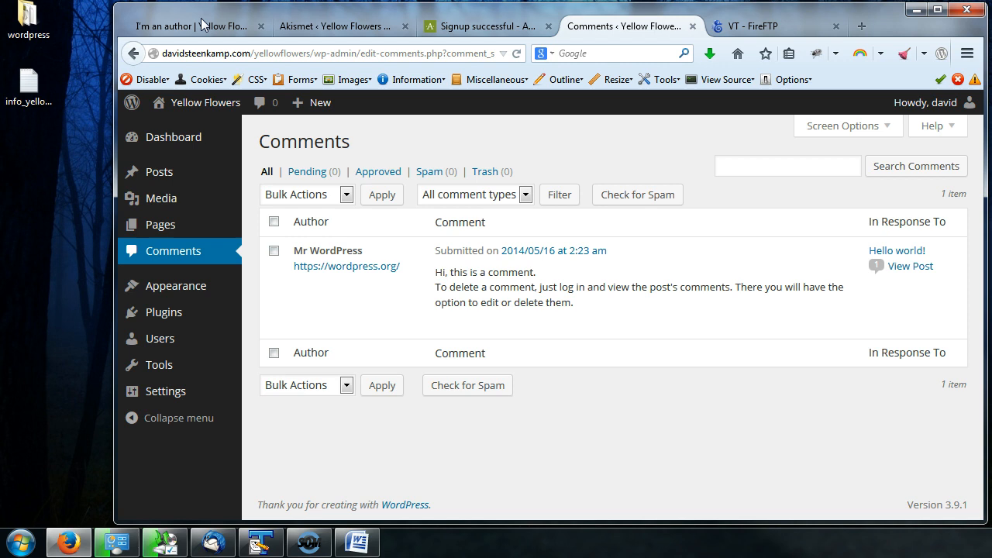
{"action": "left_click", "coordinate": [186, 26]}
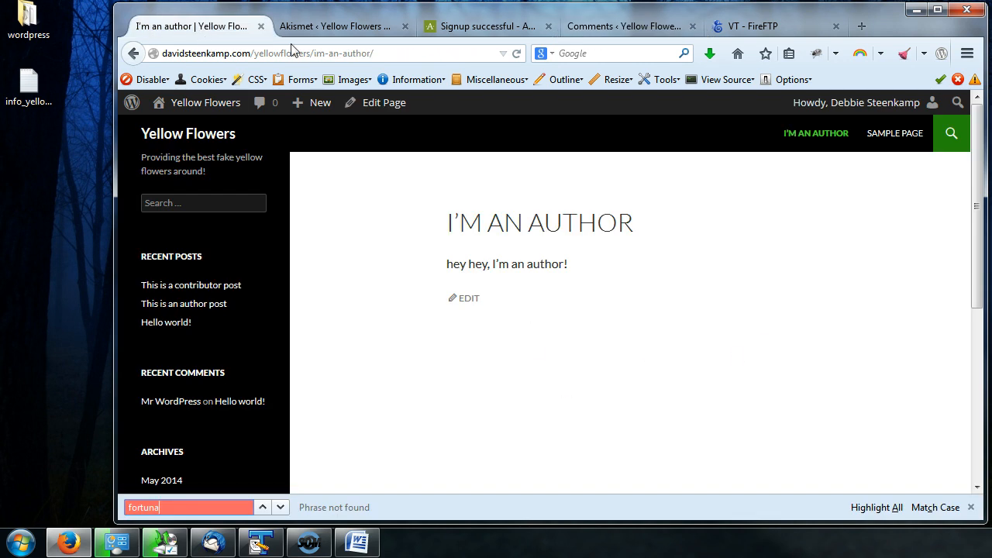
Step: Browse the site's Sample Page and I'm an Author page, then return to the Akismet setup page
{"action": "left_click", "coordinate": [343, 26]}
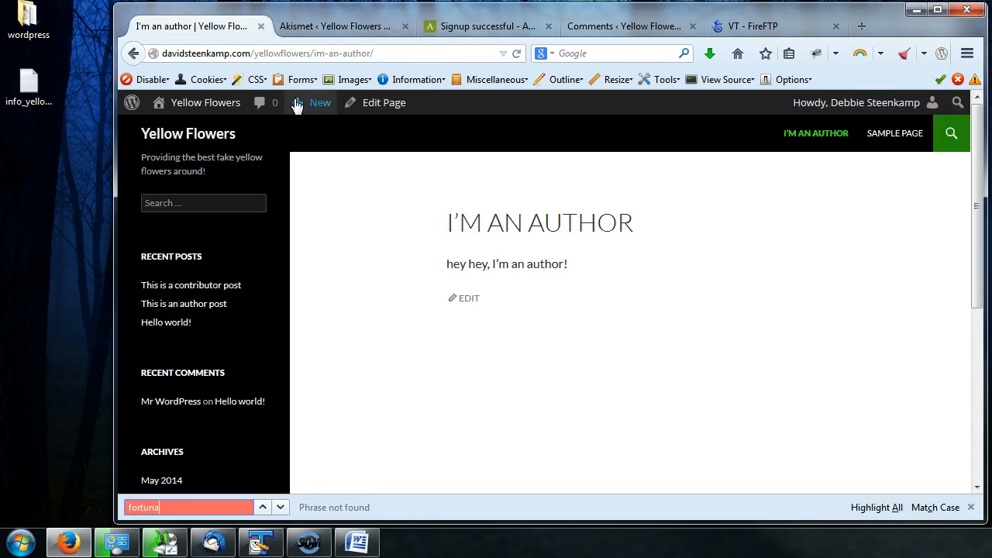
{"action": "left_click", "coordinate": [895, 133]}
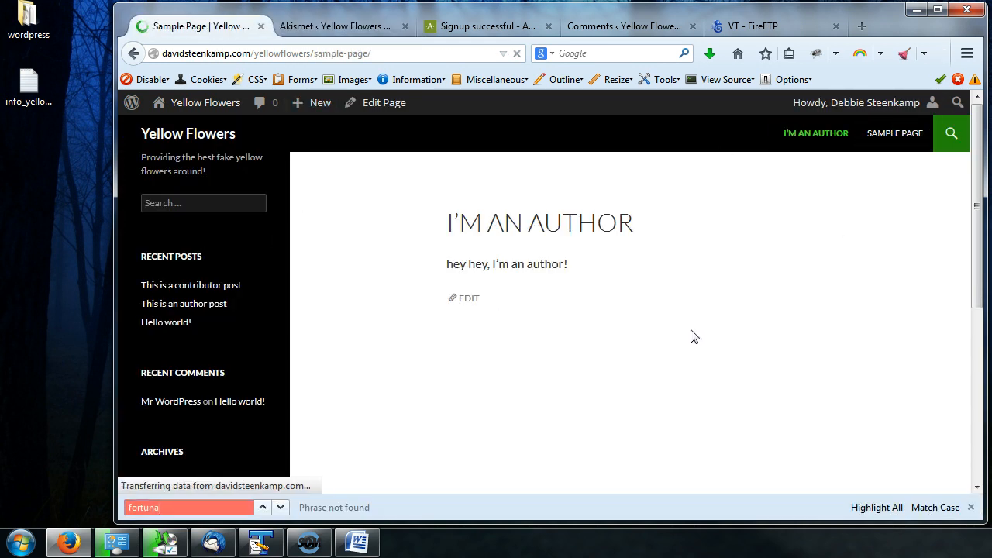
{"action": "left_click", "coordinate": [894, 133]}
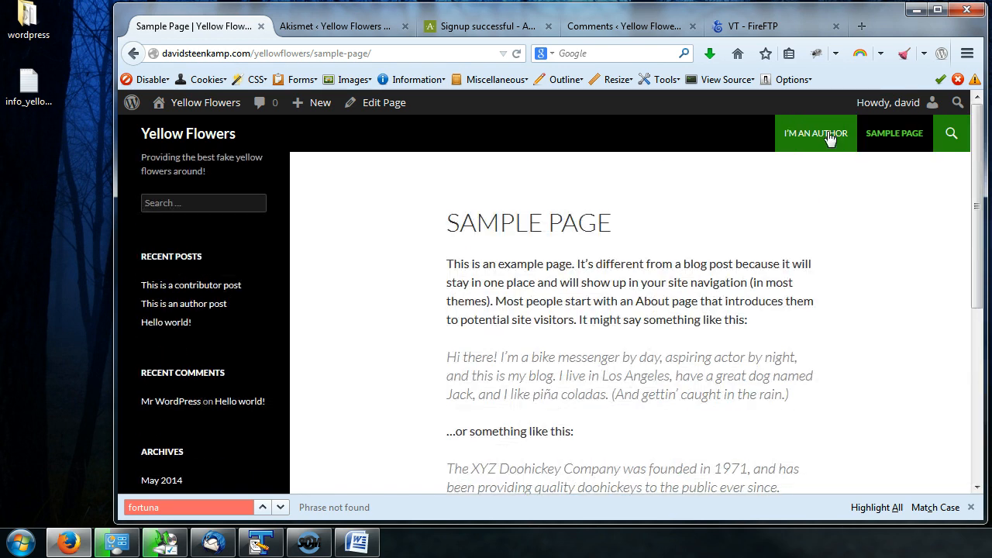
{"action": "left_click", "coordinate": [815, 132]}
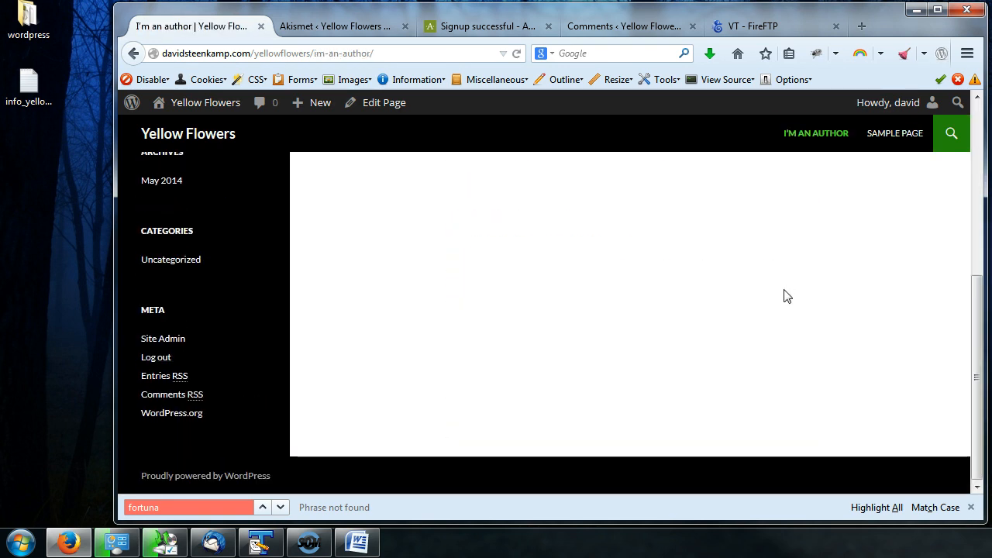
{"action": "scroll", "scroll_direction": "up", "scroll_amount": 3}
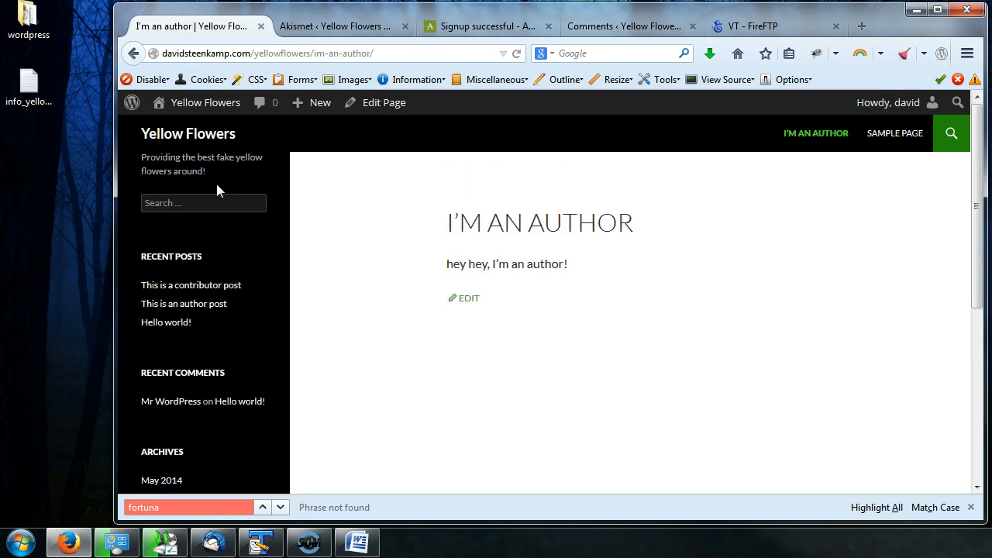
{"action": "left_click", "coordinate": [358, 25]}
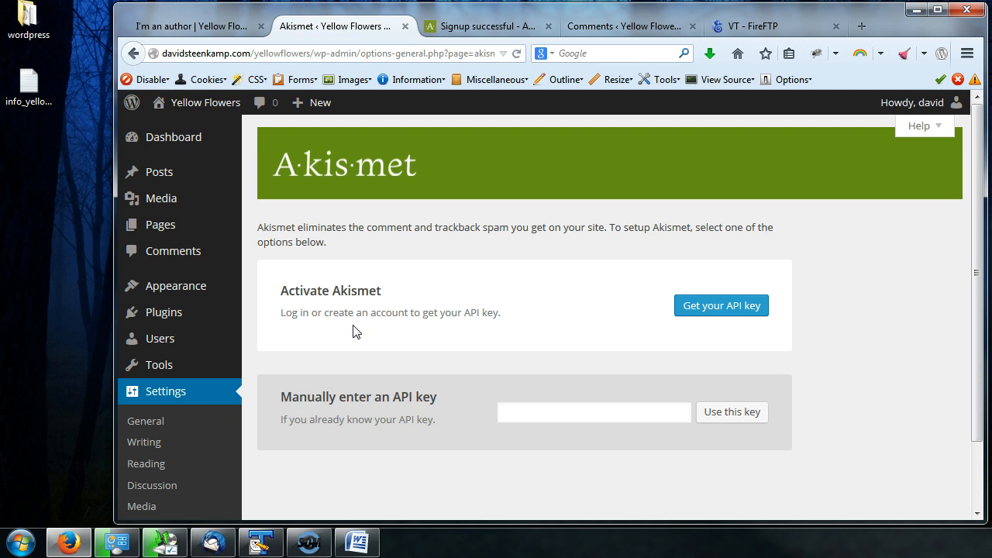
{"action": "mouse_move", "coordinate": [386, 318]}
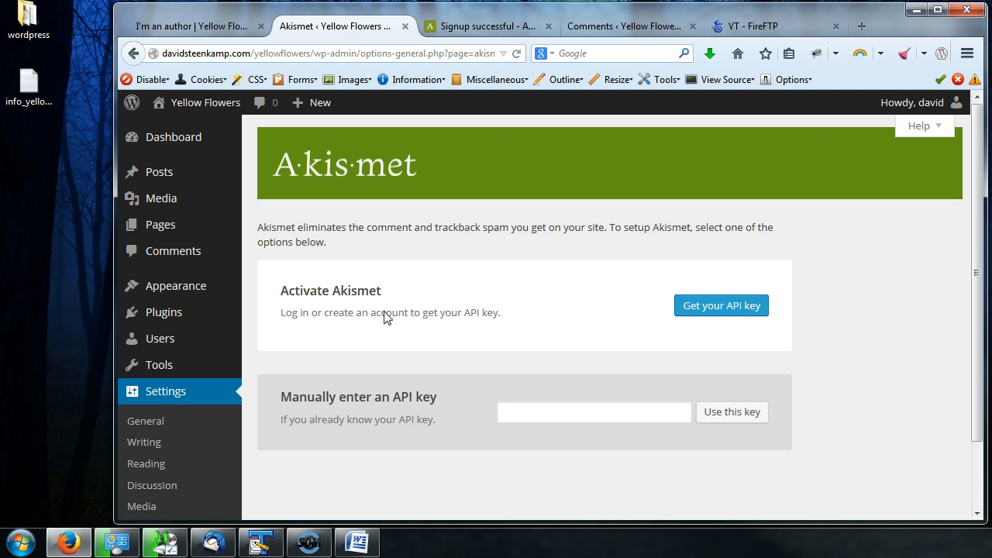